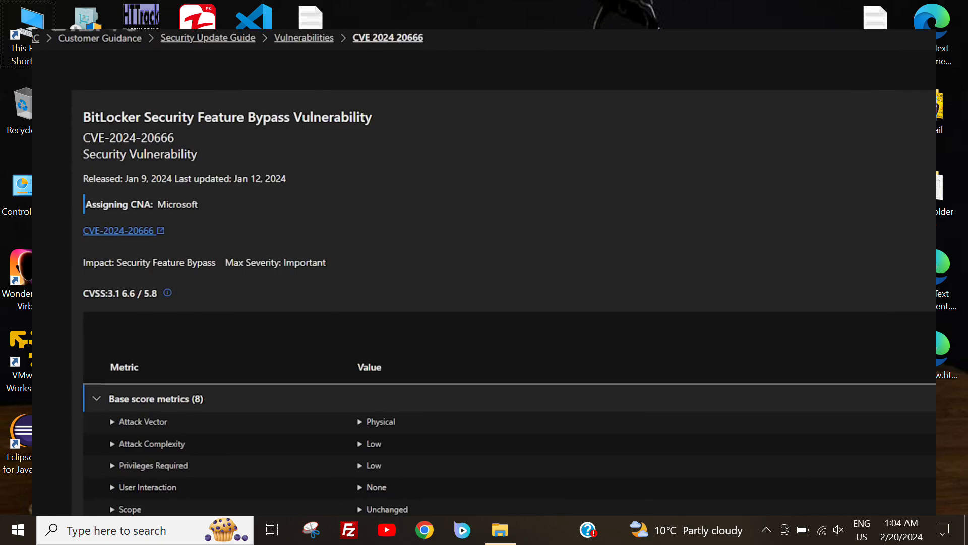
Leave the CVE-2024-20666 advisory and show Windows Update reporting error 0x80070643
left_click(118, 229)
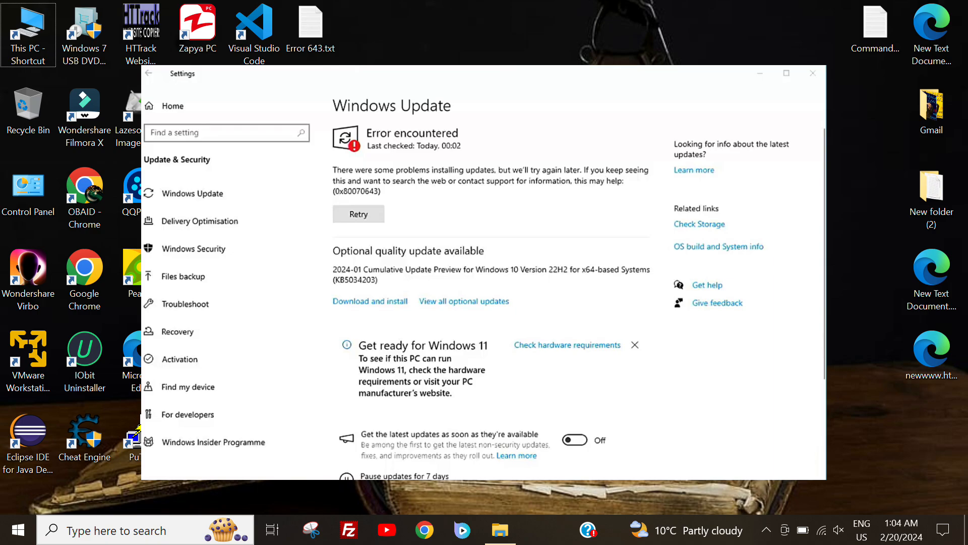
Minimize Settings and bring up Error 643.txt with its six fix methods and diskpart commands
left_click(813, 72)
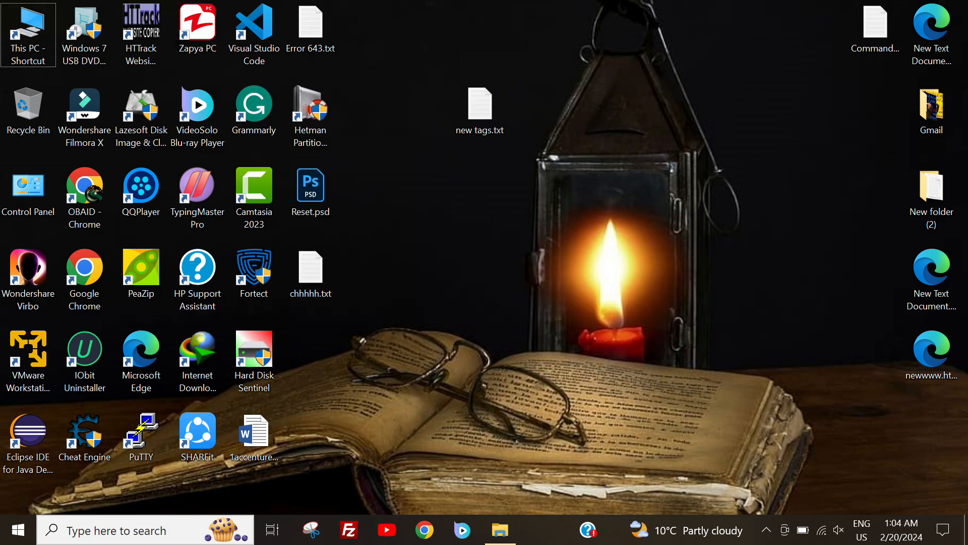
double_click(311, 23)
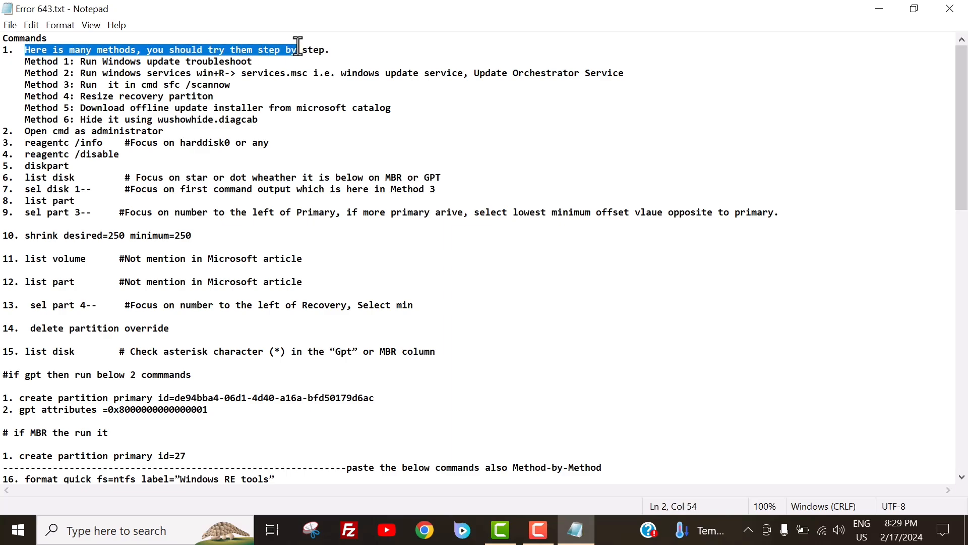
left_click(180, 61)
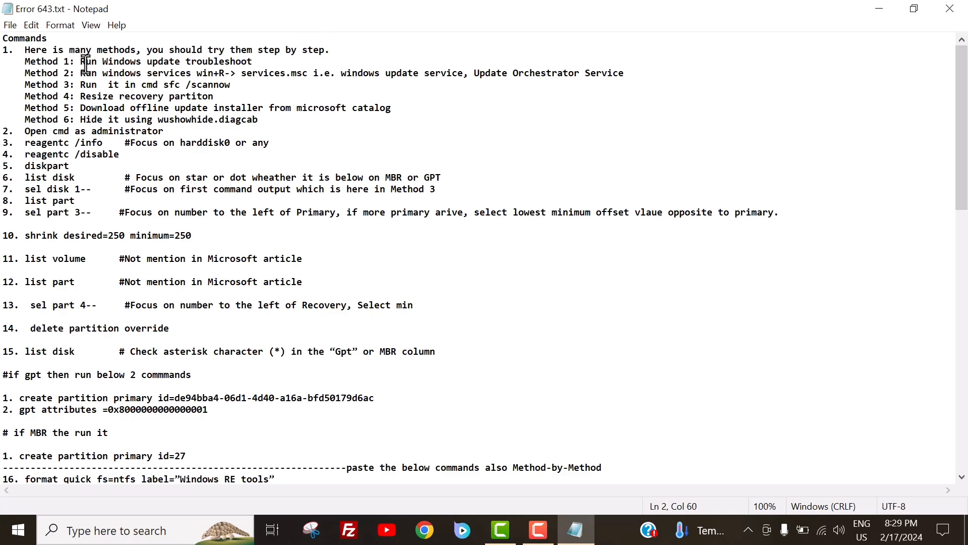
mouse_move(221, 136)
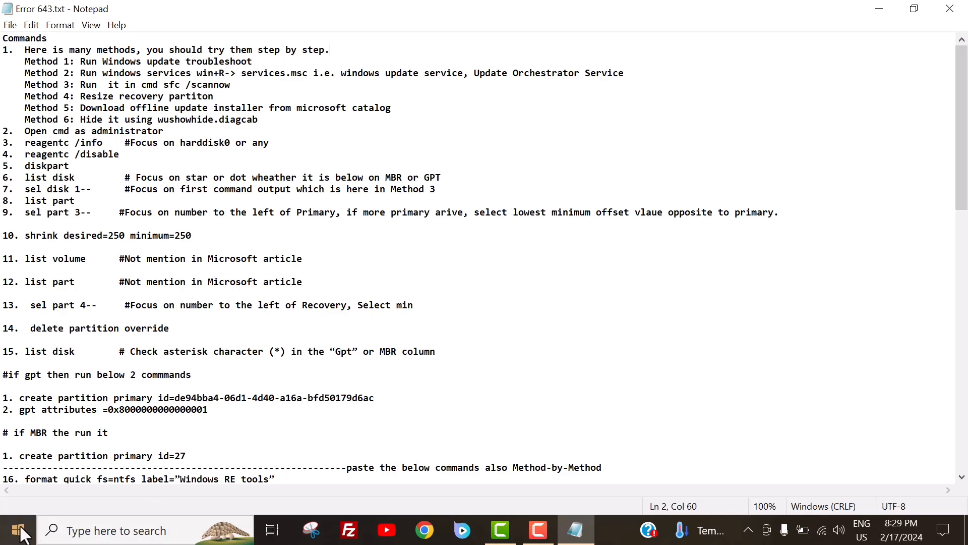
Run the Windows Update troubleshooter from Additional troubleshooters; it couldn't identify the problem
left_click(18, 529)
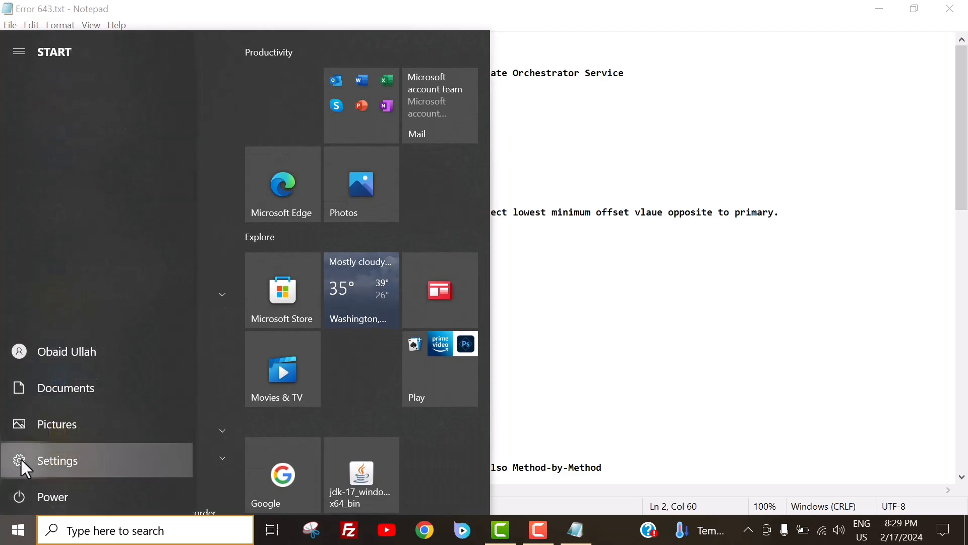
left_click(56, 460)
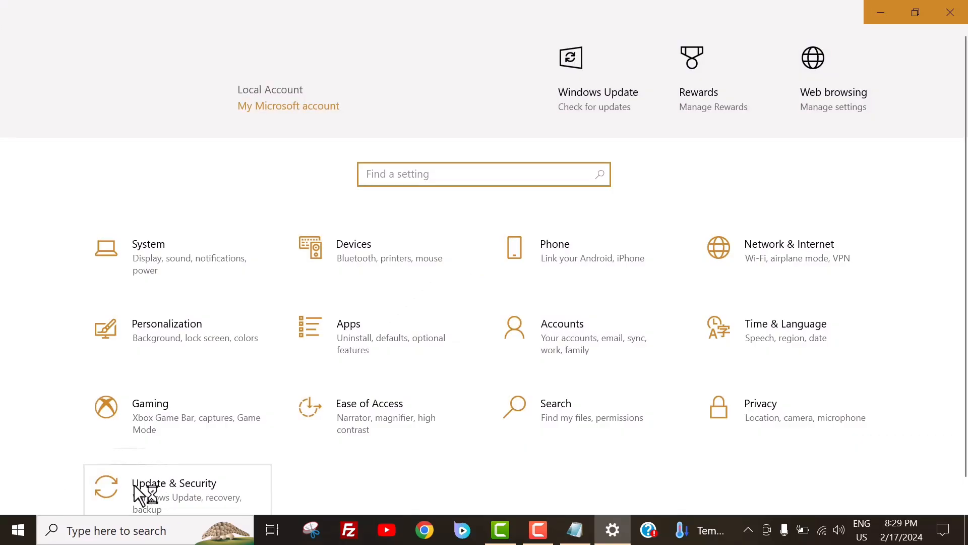
left_click(174, 483)
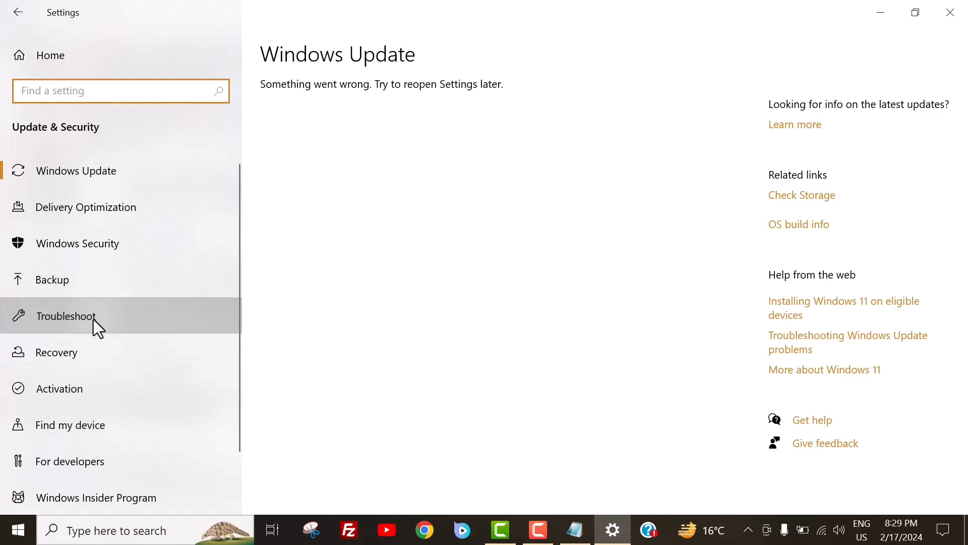
left_click(65, 315)
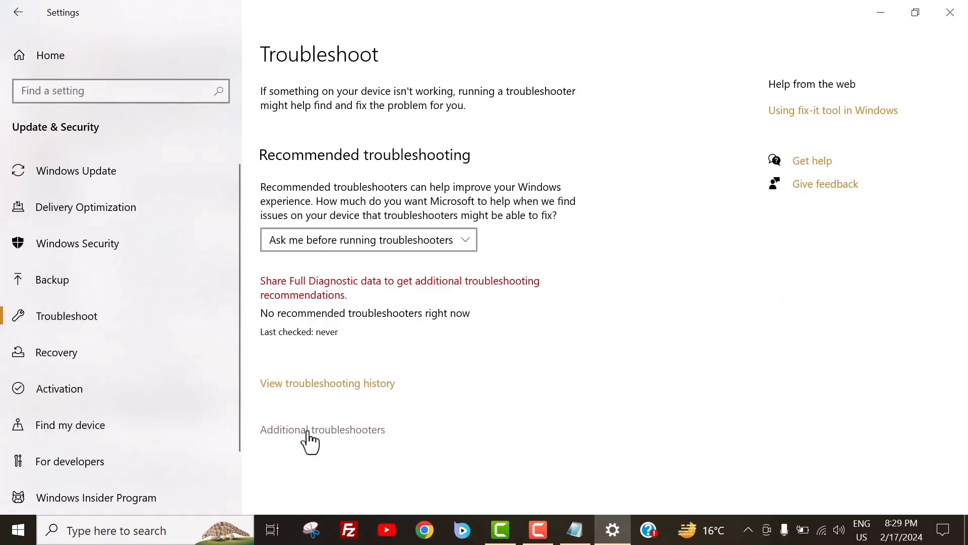
left_click(322, 430)
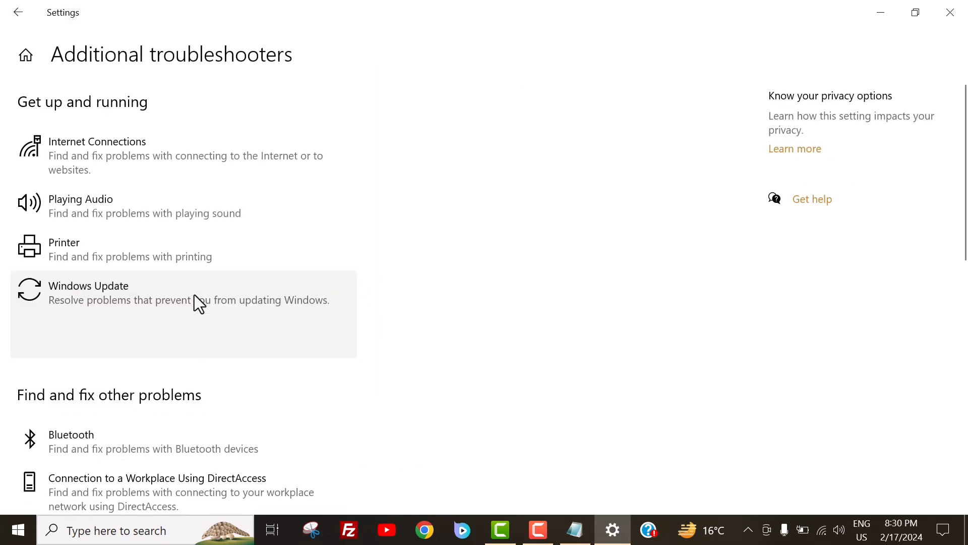
left_click(248, 339)
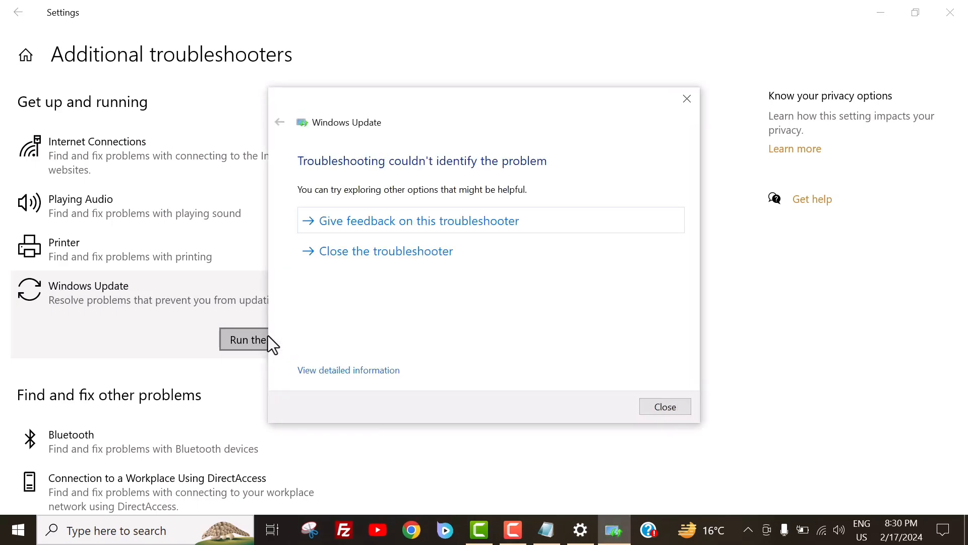
left_click(574, 529)
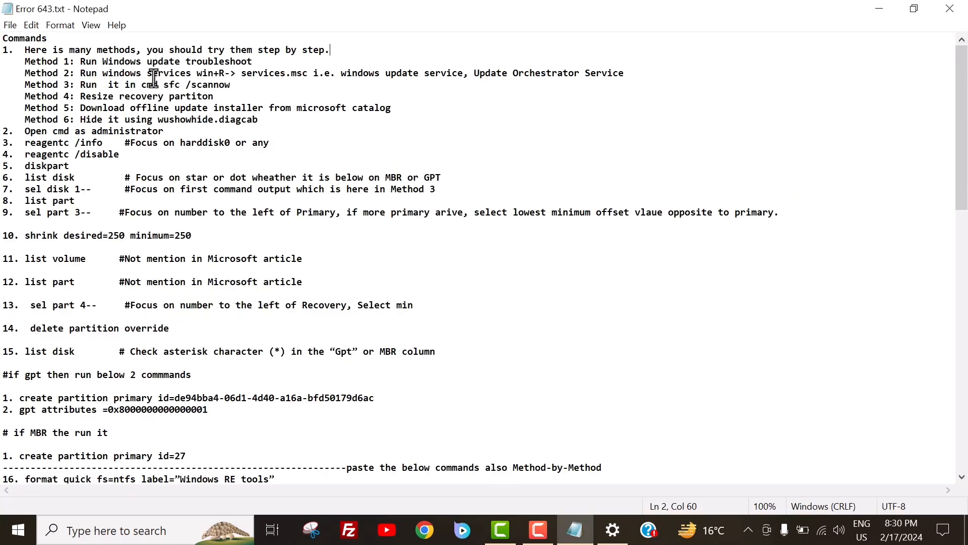
Launch services.msc from the Run box, following the Method 2 services hint
left_click_drag(155, 73, 233, 72)
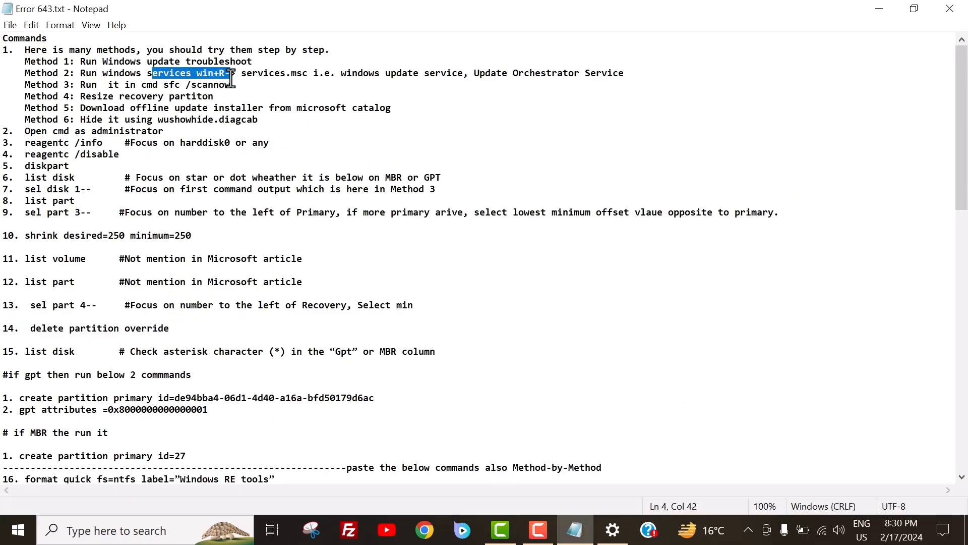
mouse_move(334, 287)
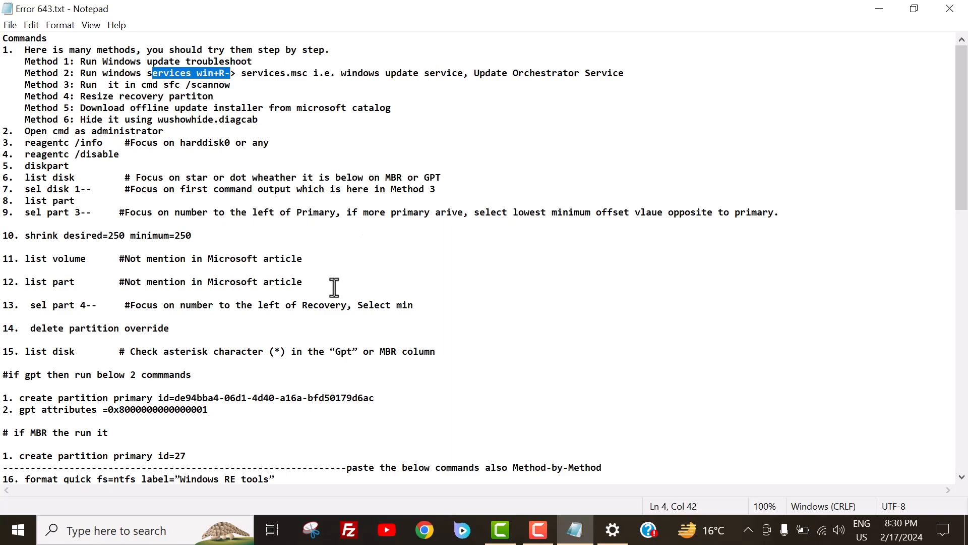
key("Win+r")
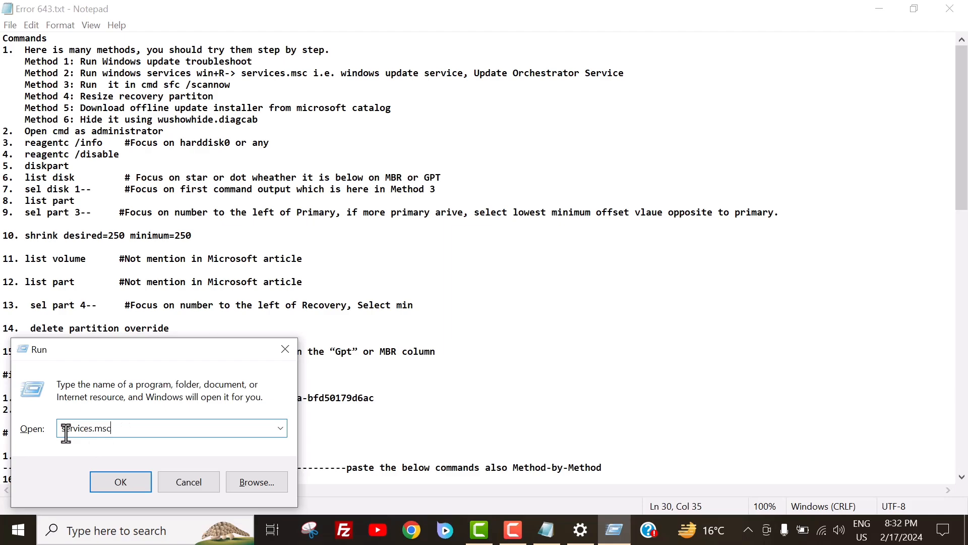
left_click(120, 482)
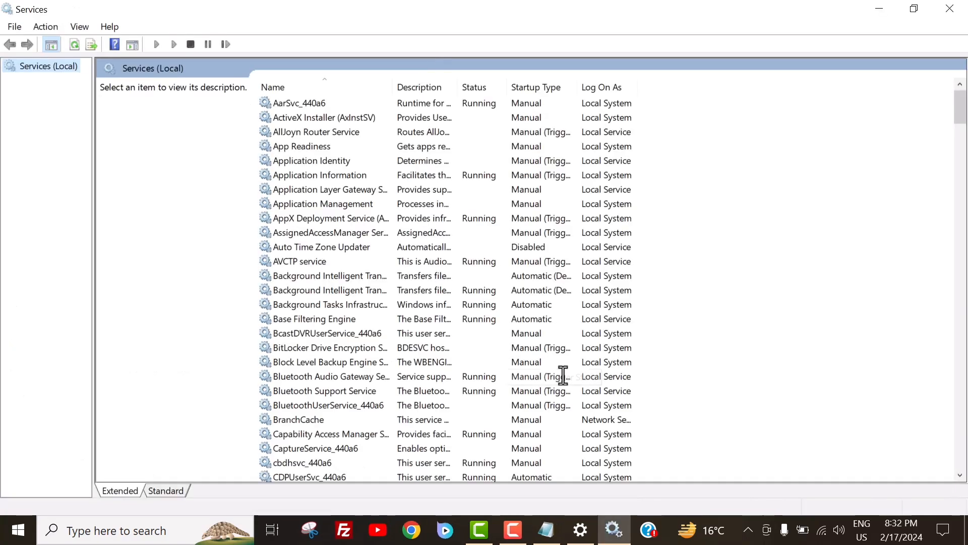
scroll("down", 3)
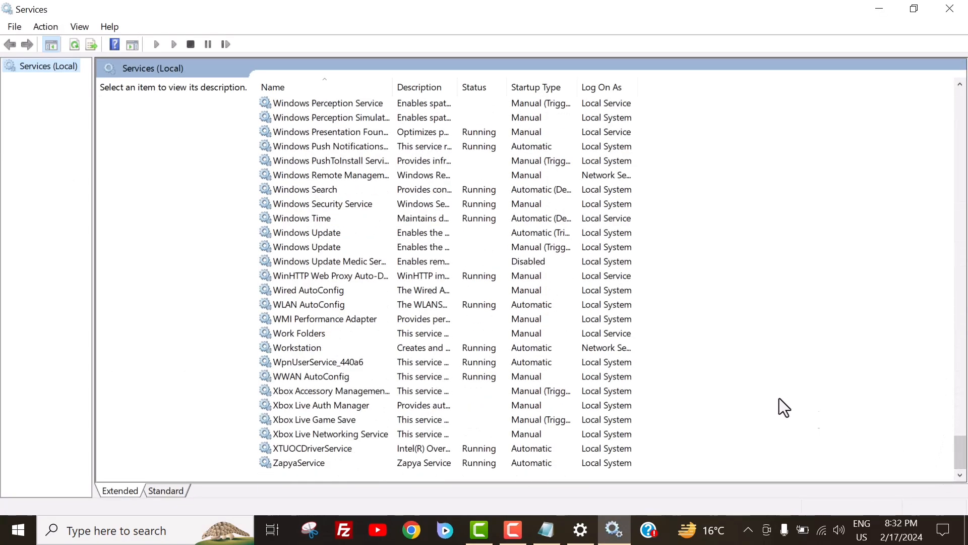
Set the Windows Update service to Automatic startup and start it
right_click(307, 246)
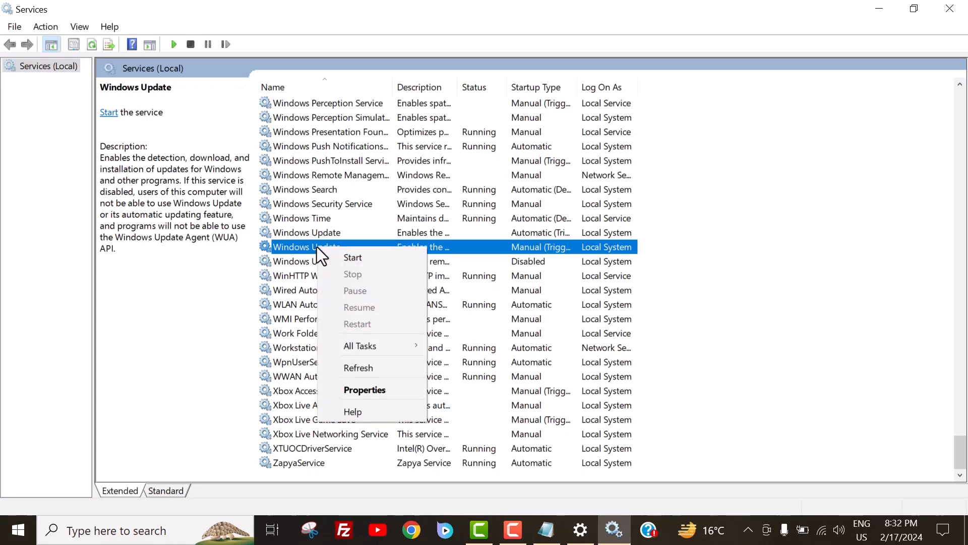
left_click(364, 389)
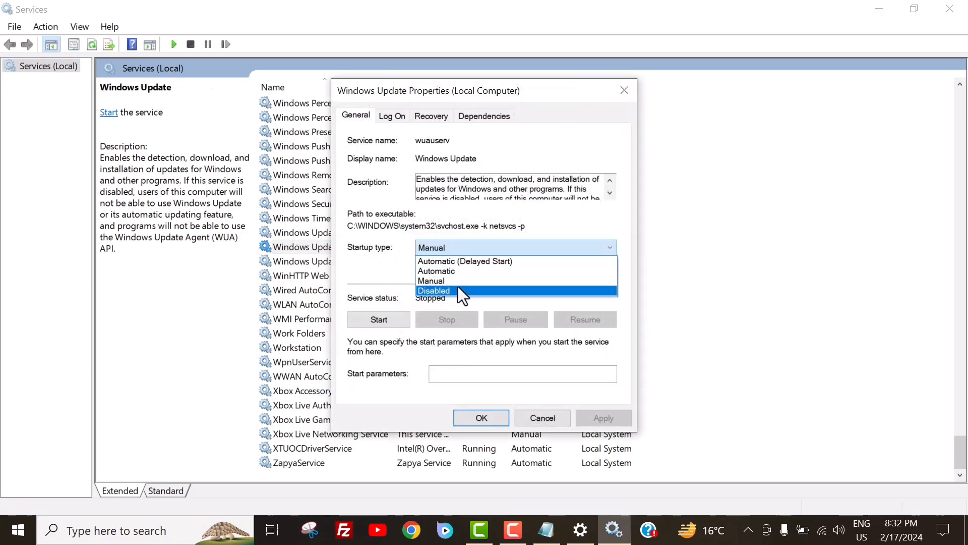
left_click(435, 271)
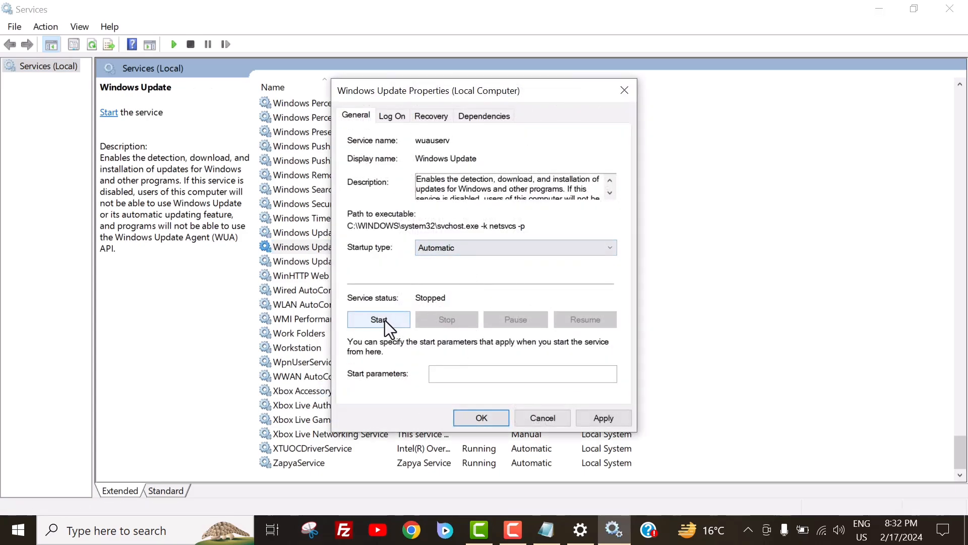
left_click(378, 320)
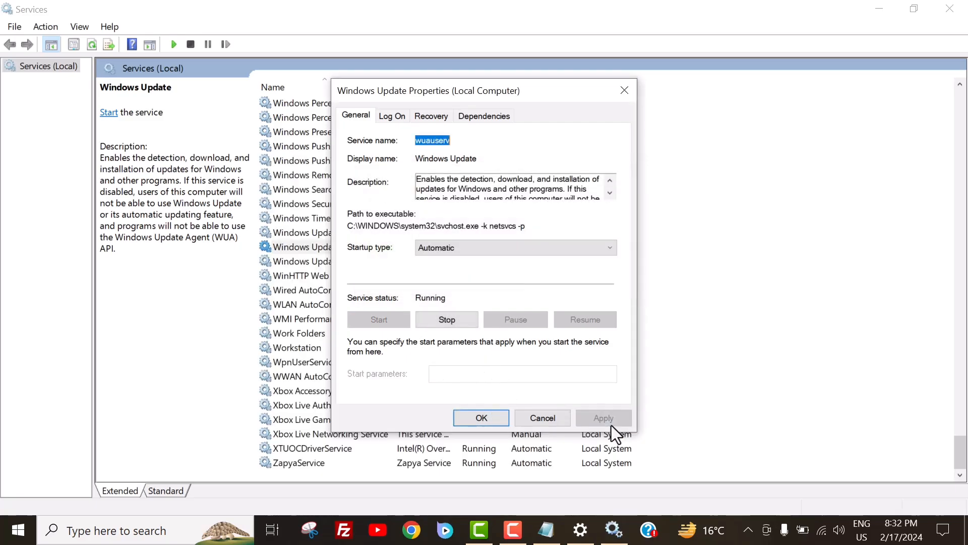
left_click(481, 418)
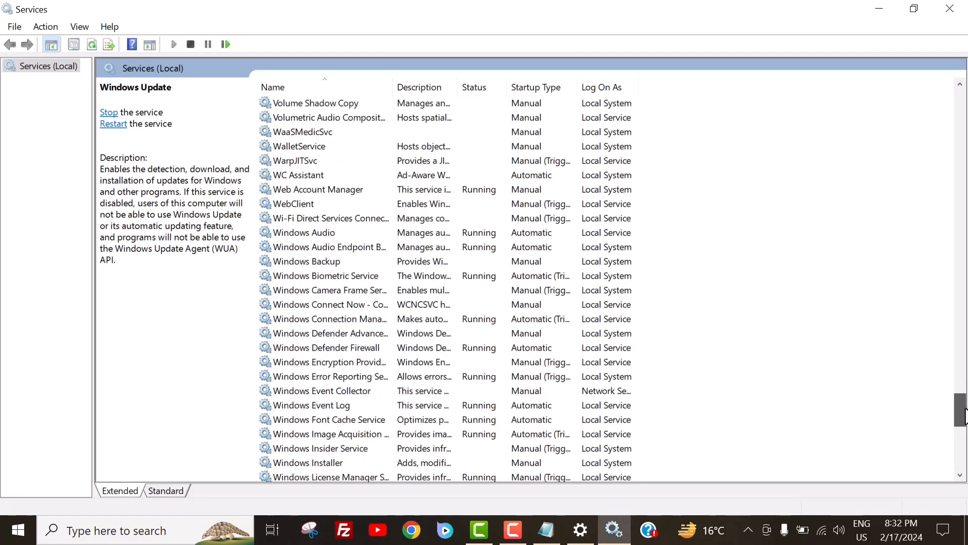
Bring up the actions for the Update Orchestrator Service
scroll("up", 3)
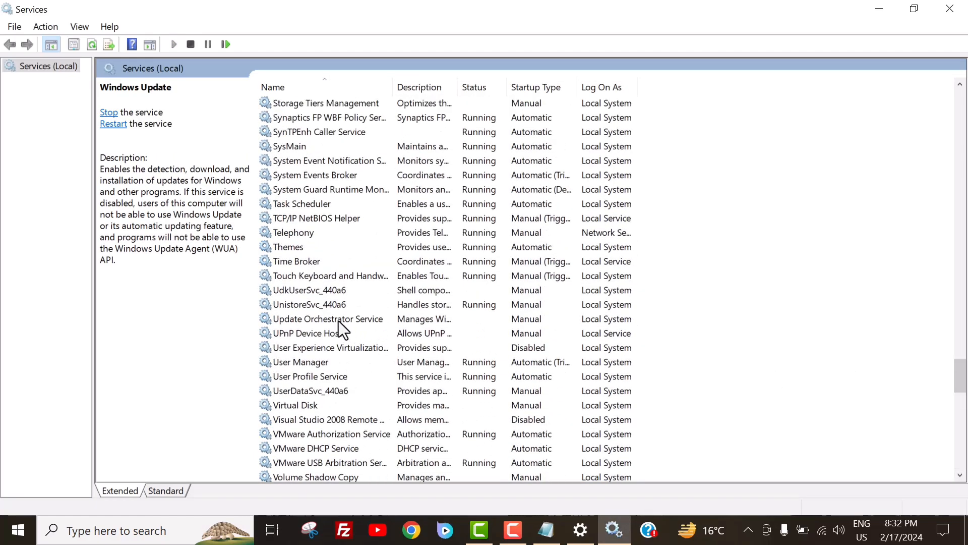
right_click(328, 319)
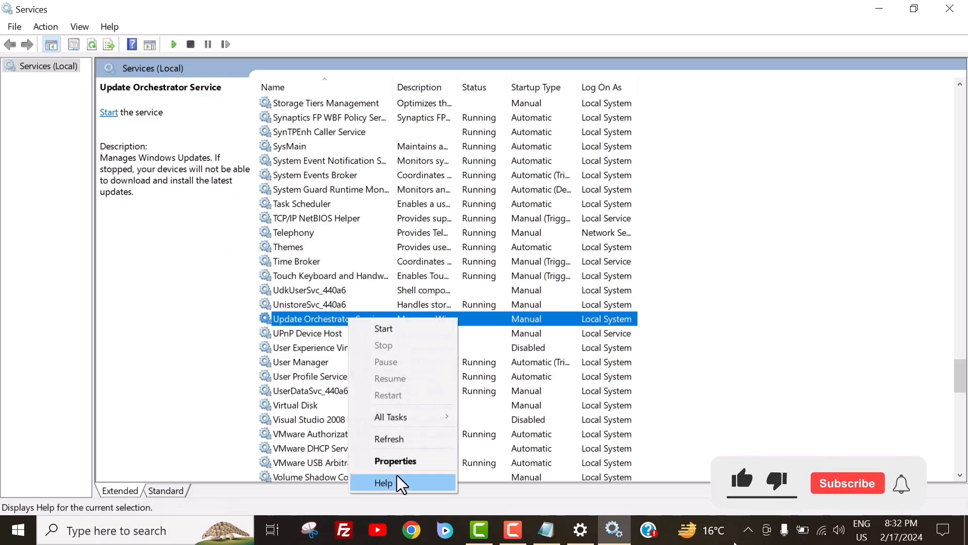
left_click(395, 461)
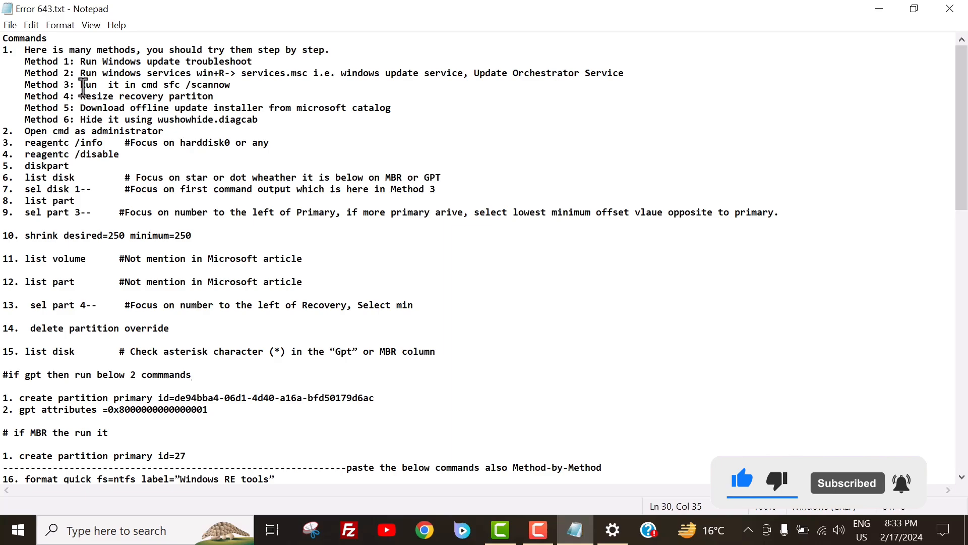
Start an administrator Command Prompt via Start search 'cmd' and enter sfc /scannow
left_click_drag(78, 85, 214, 96)
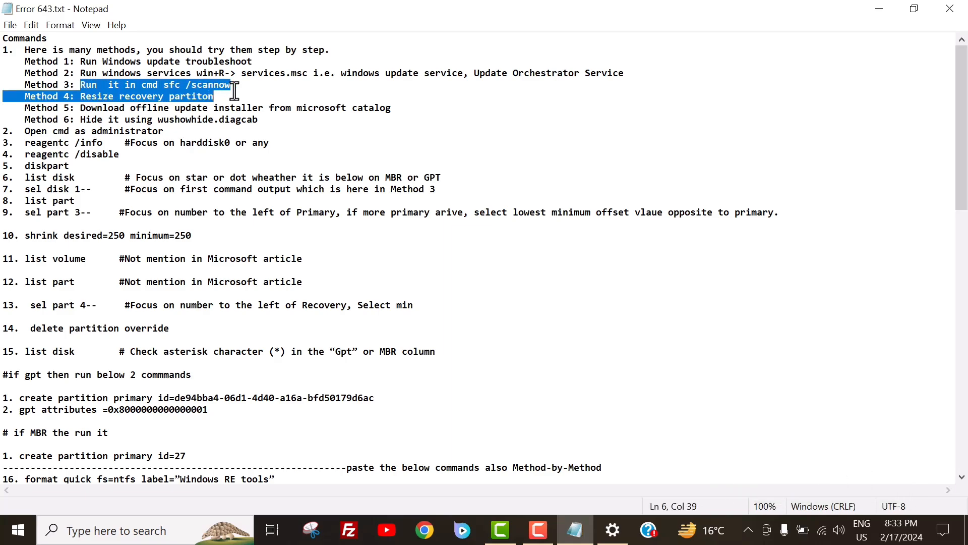
left_click(232, 90)
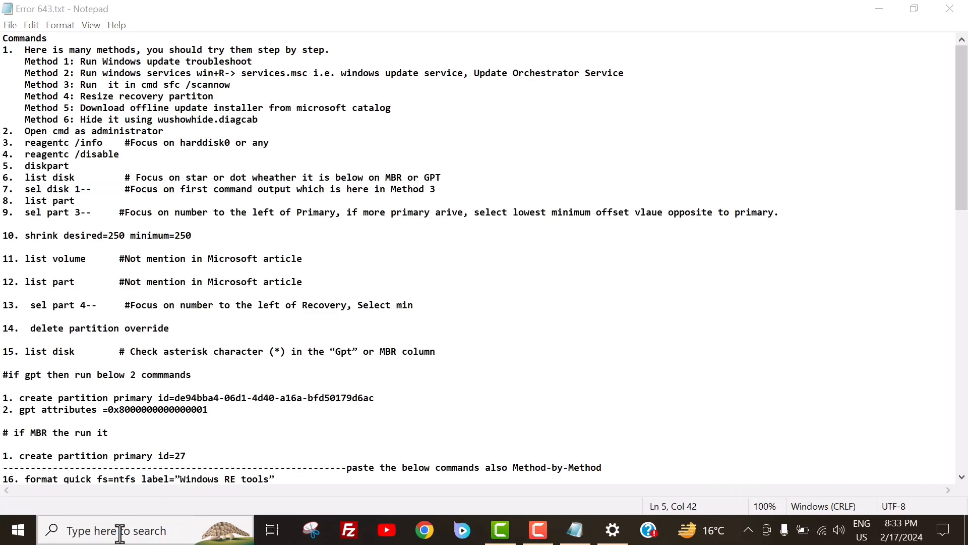
type("cm")
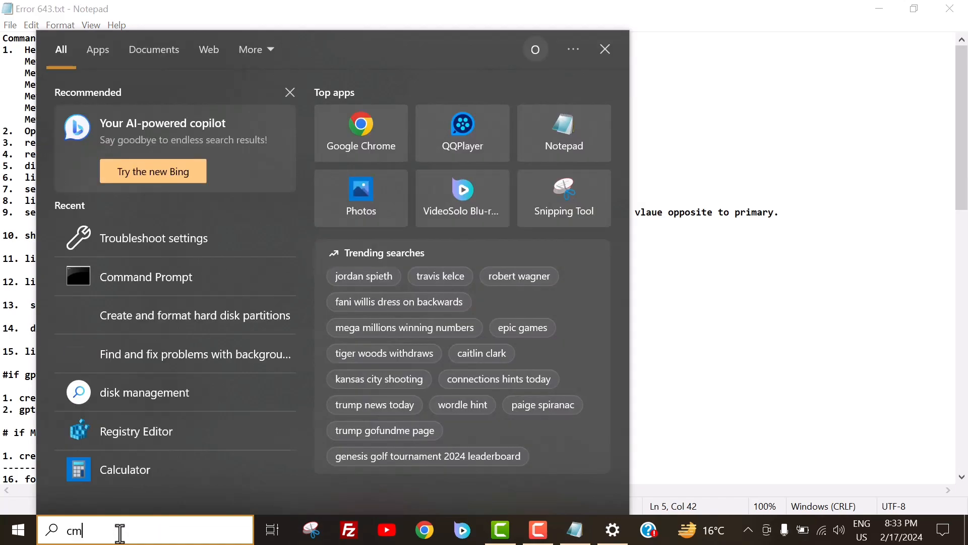
type("d")
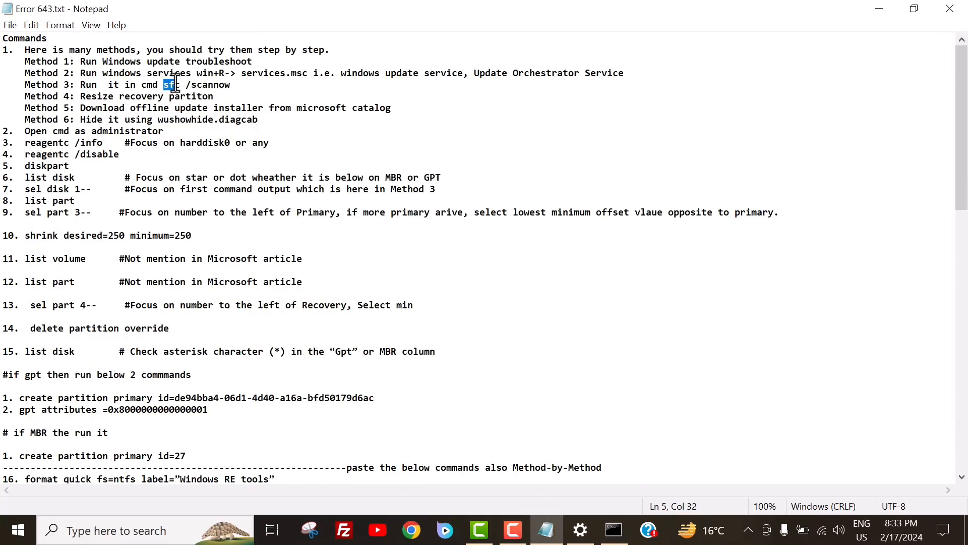
left_click(612, 529)
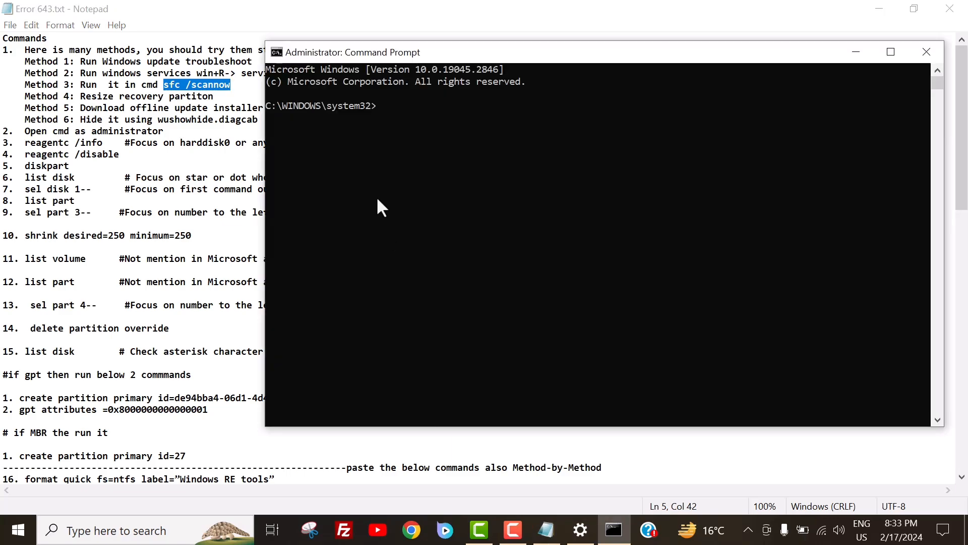
type("sfc /scannow")
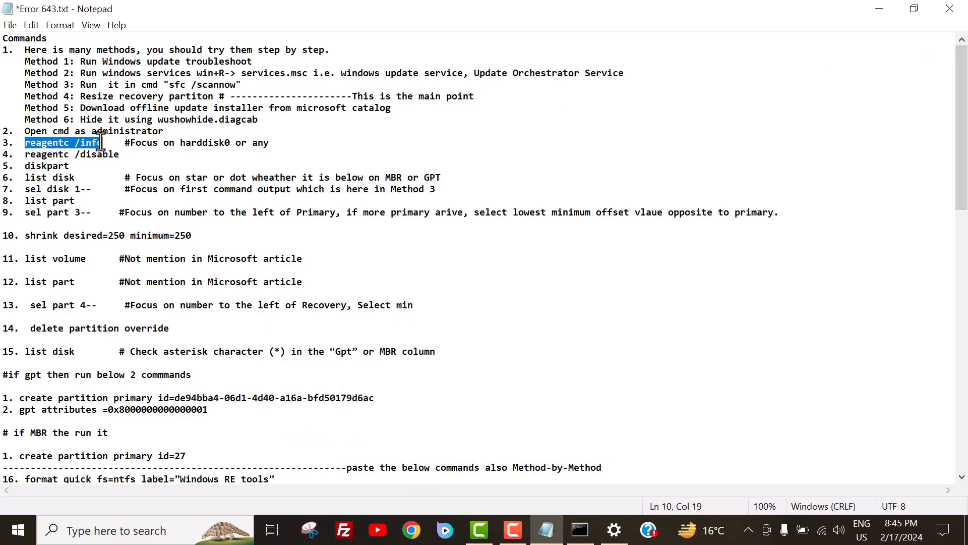
Run reagentc /info and reagentc /disable to turn off Windows RE
left_click(578, 530)
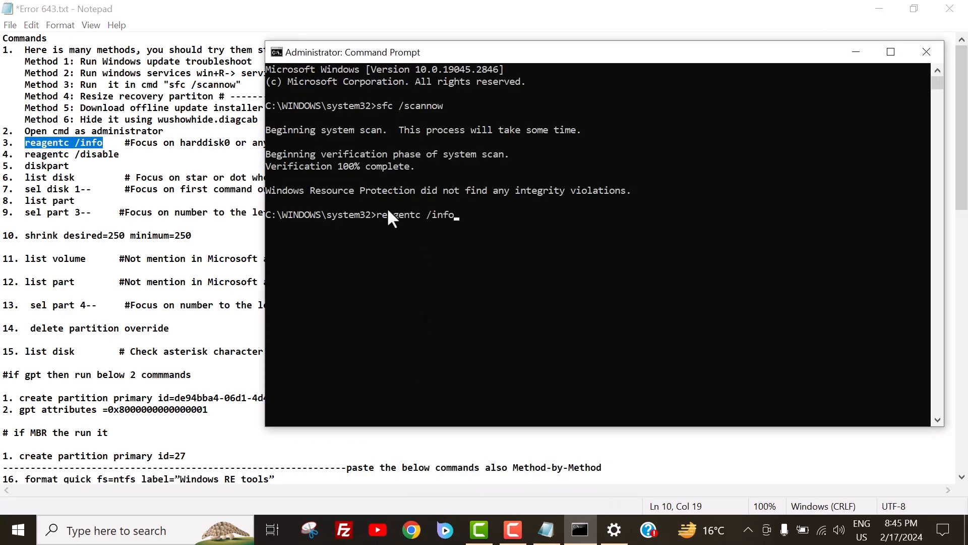
key("Return")
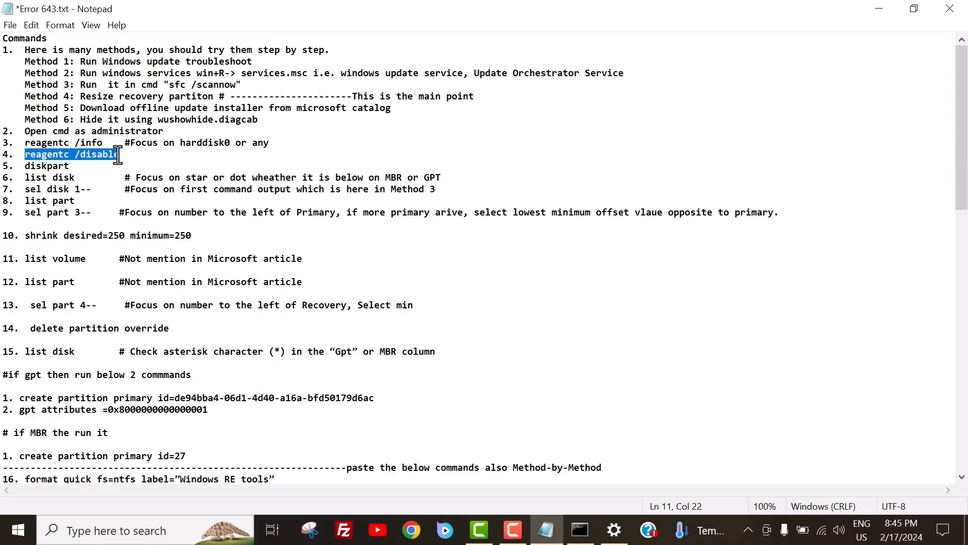
left_click(579, 529)
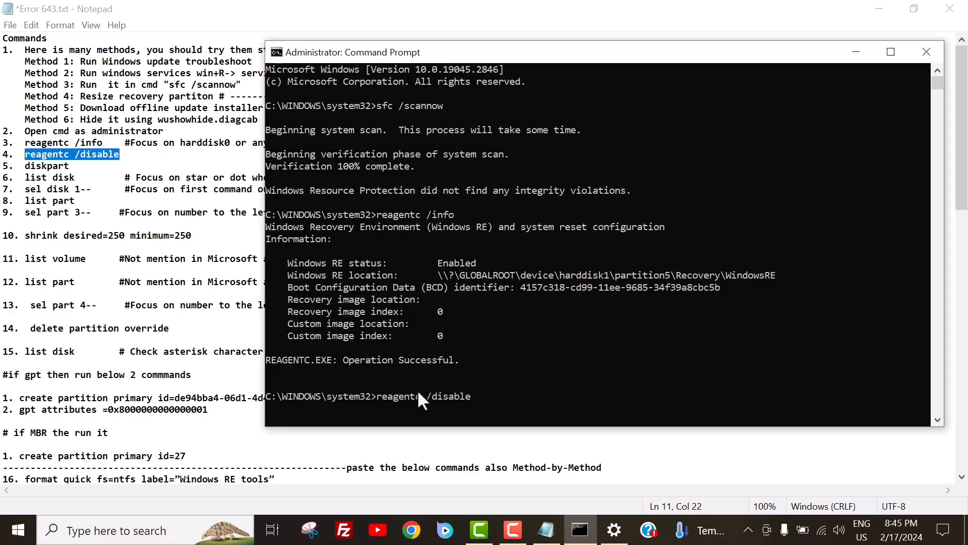
key("Return")
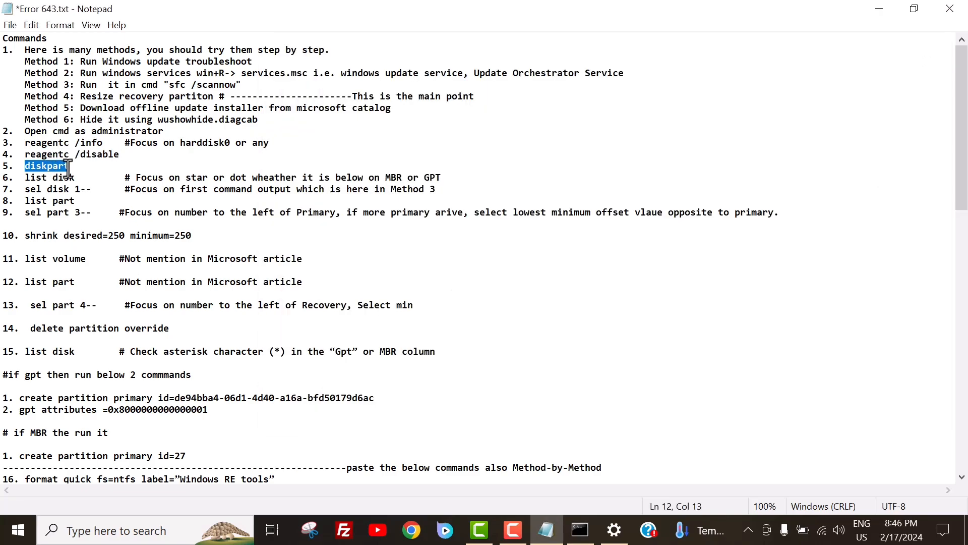
Start DiskPart, list the two GPT disks and begin sel disk 1
left_click(579, 529)
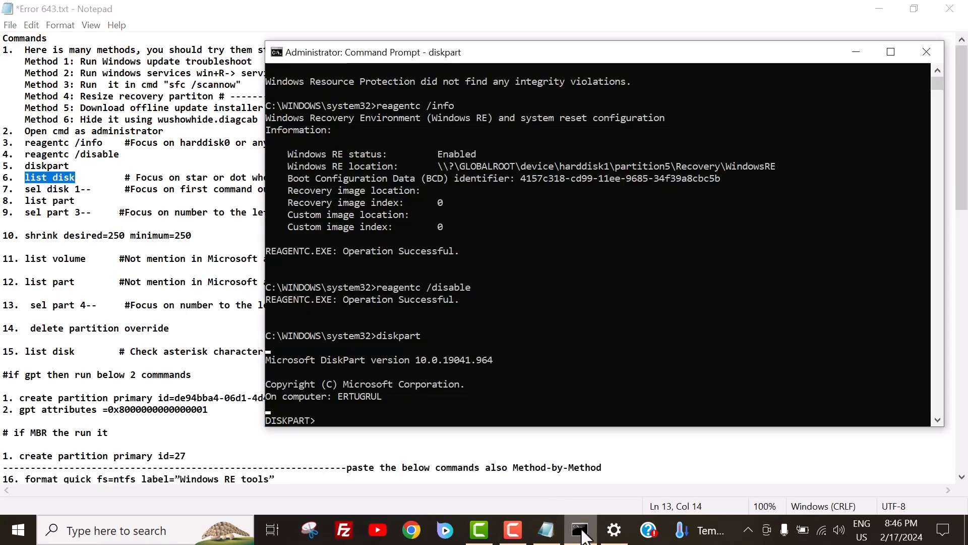
type("list disk")
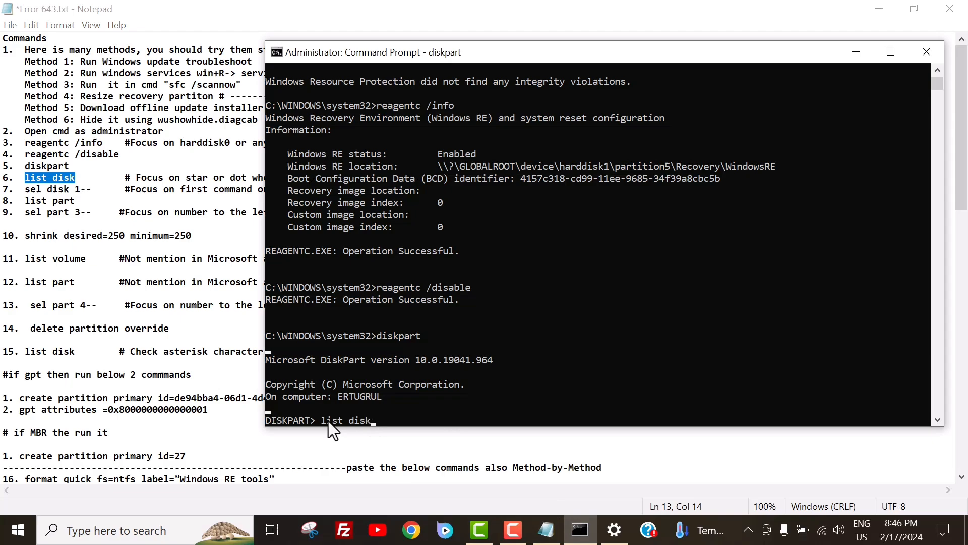
key("Return")
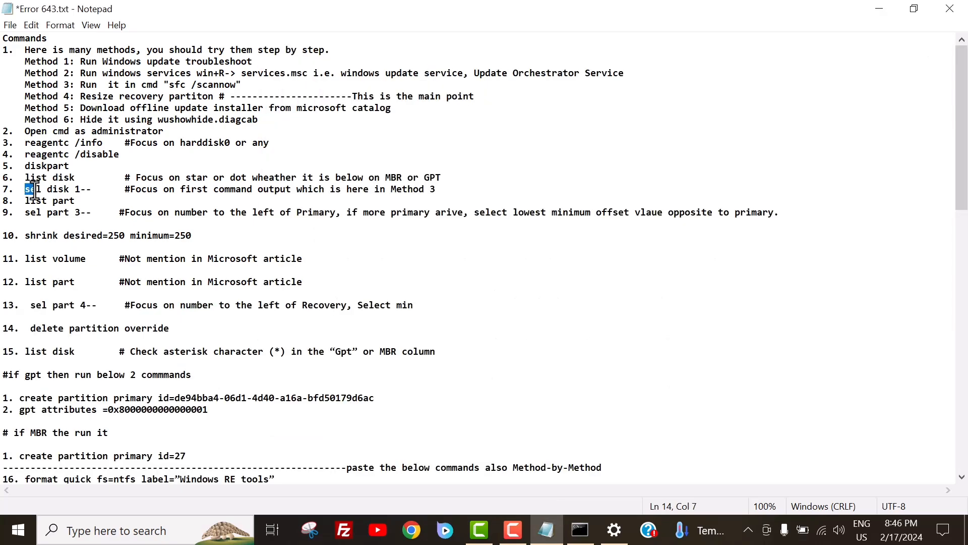
double_click(59, 189)
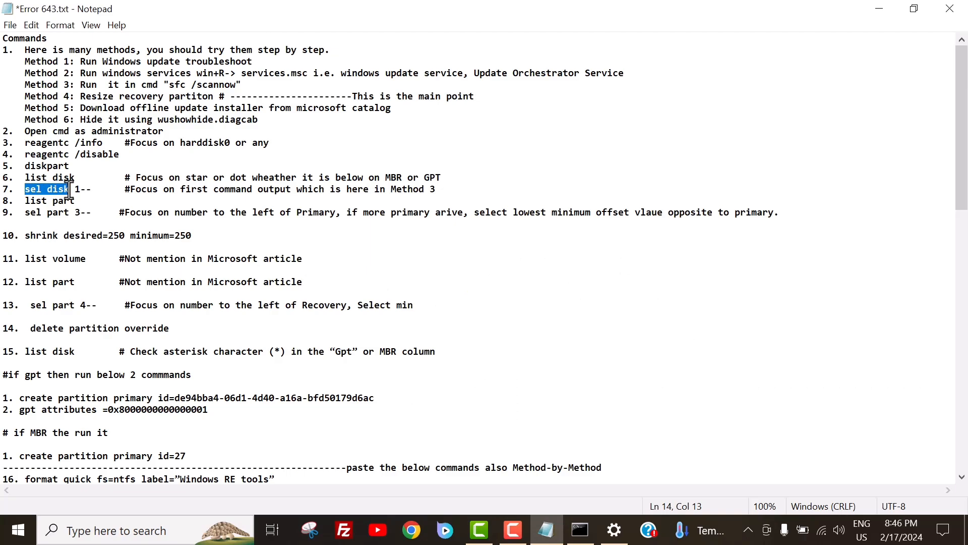
mouse_move(579, 530)
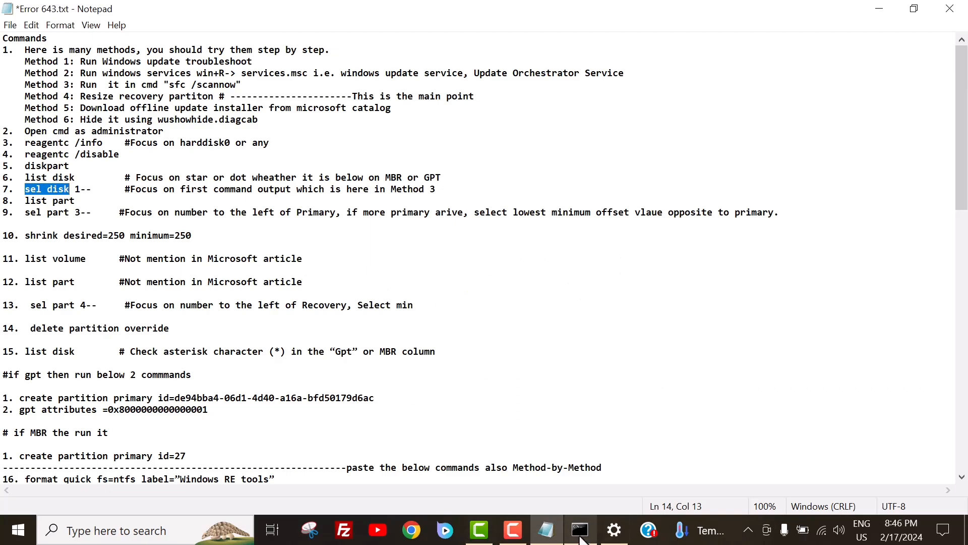
left_click(579, 529)
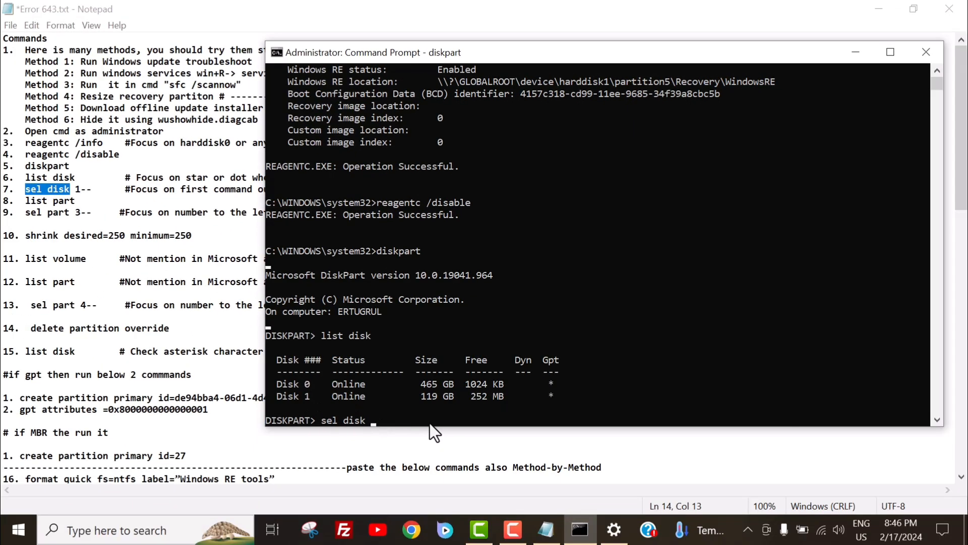
type("1")
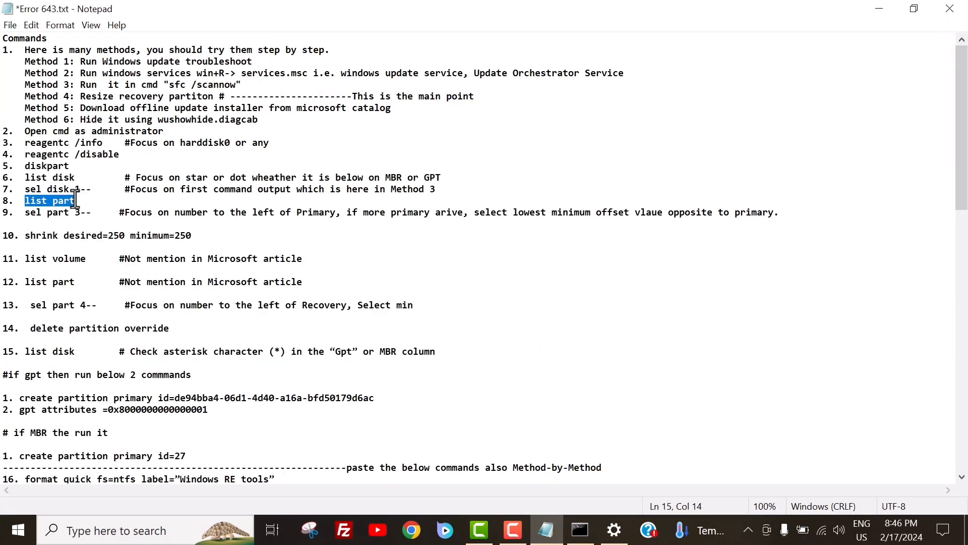
Select disk 1, list its six partitions and enter sel part 4 for the 116 GB primary
left_click(579, 530)
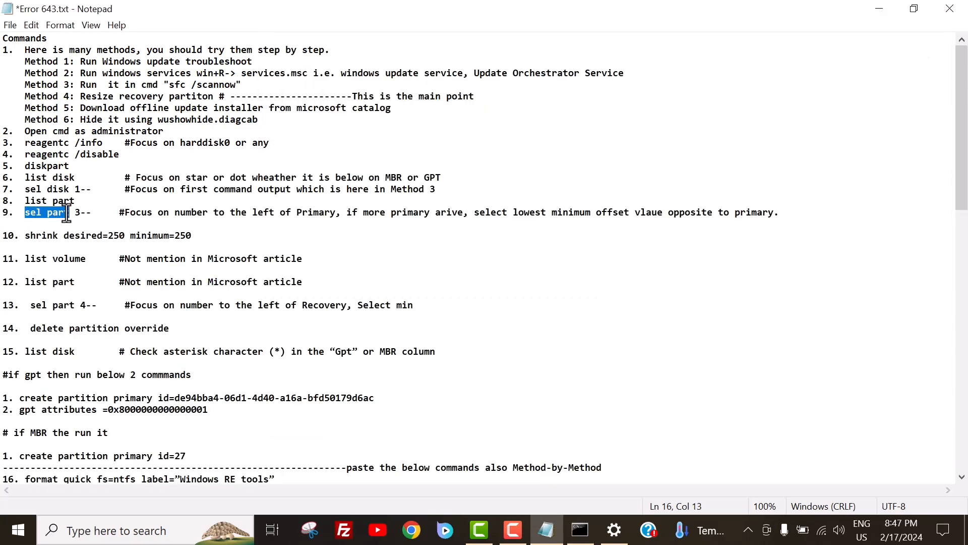
left_click(579, 529)
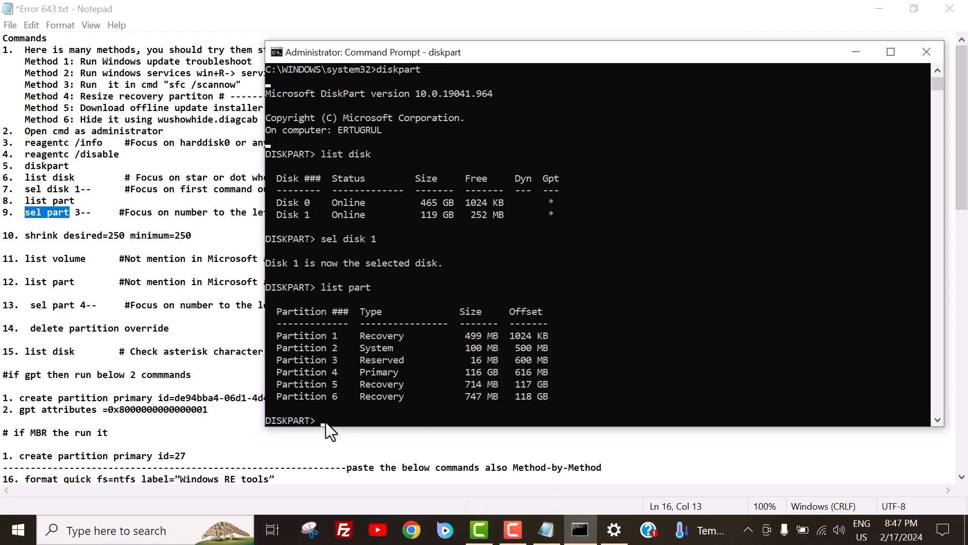
type("sel part")
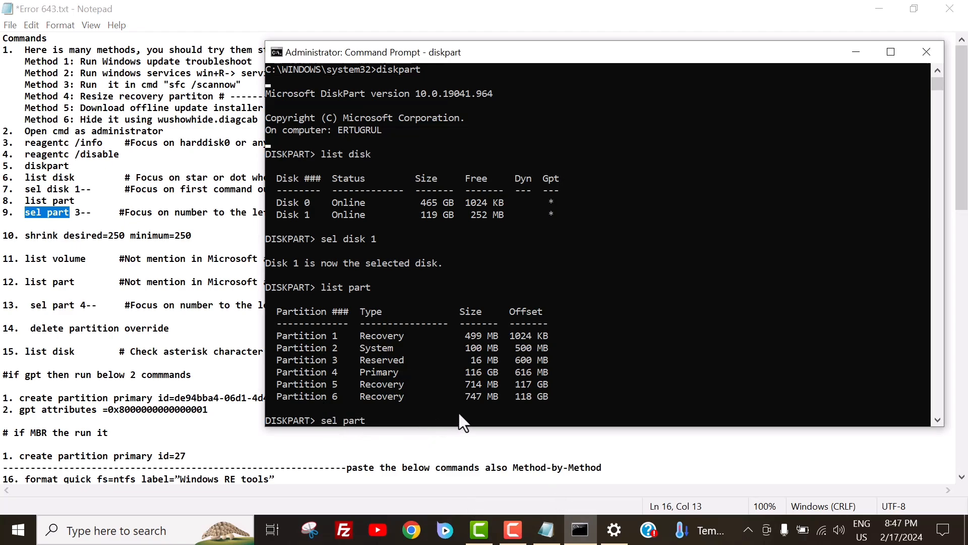
mouse_move(376, 375)
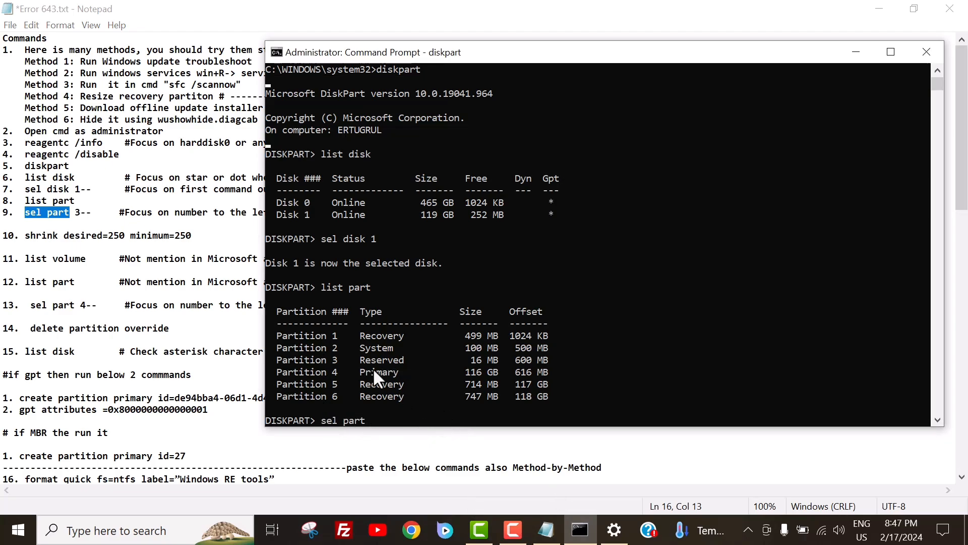
mouse_move(490, 376)
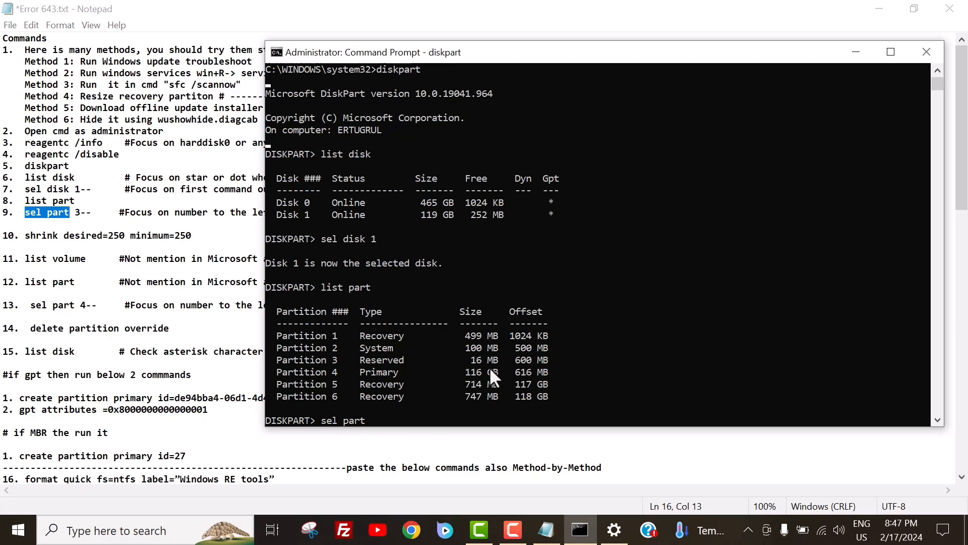
type("4")
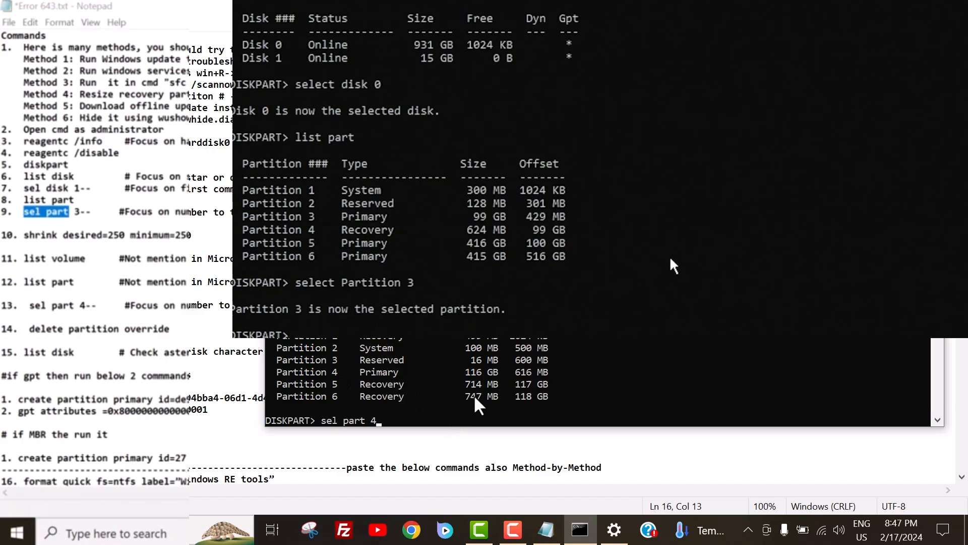
mouse_move(532, 436)
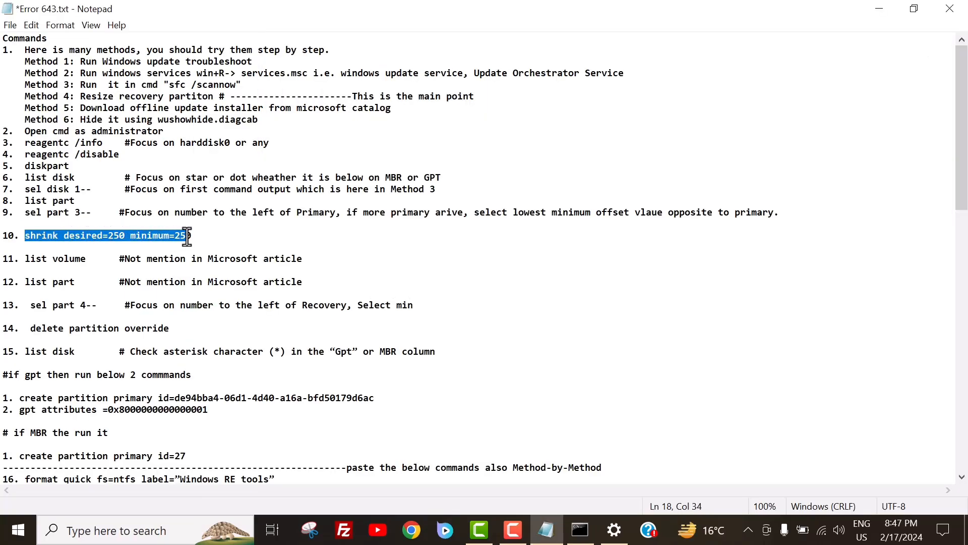
Shrink partition 4 with shrink desired=250 minimum=250, then list volumes including Windows RE
left_click(579, 530)
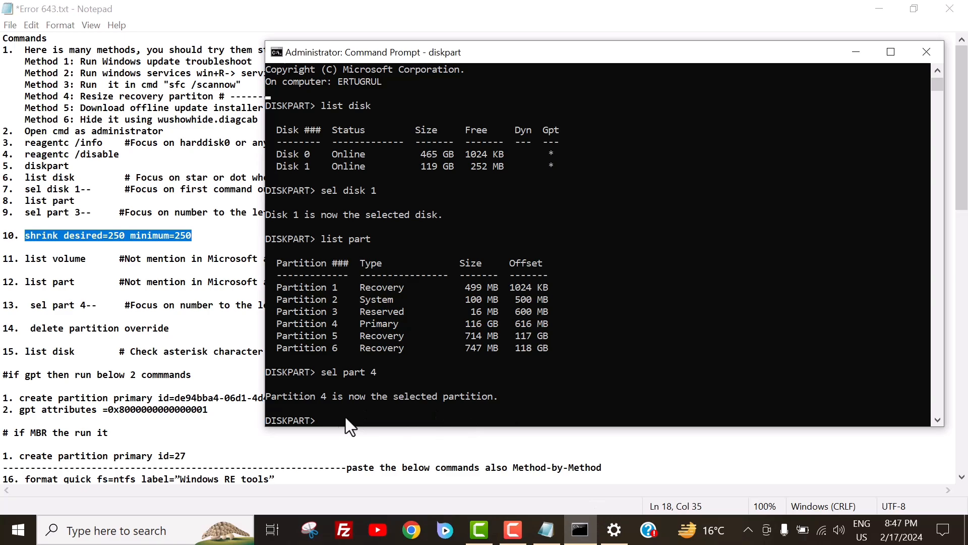
type("shrink desired=250 minimum=250")
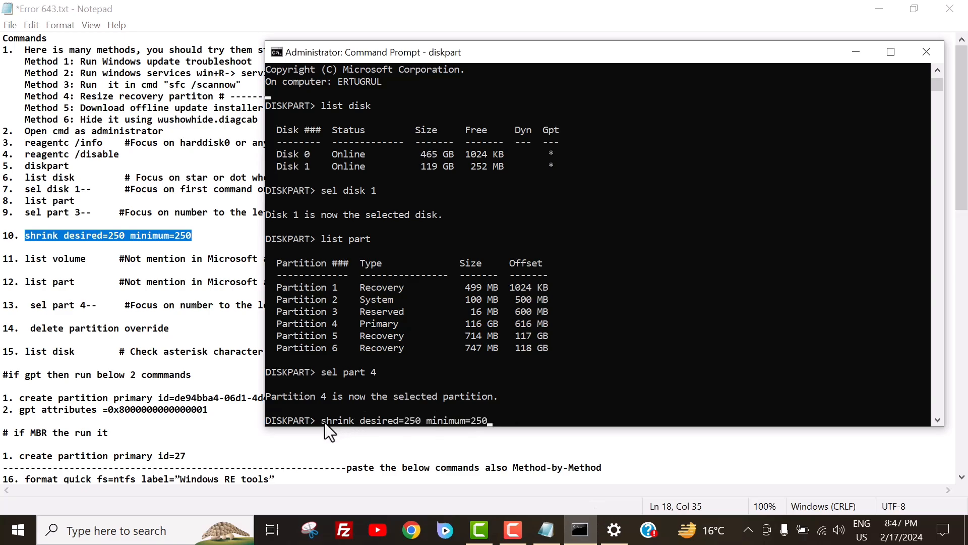
scroll("down", 3)
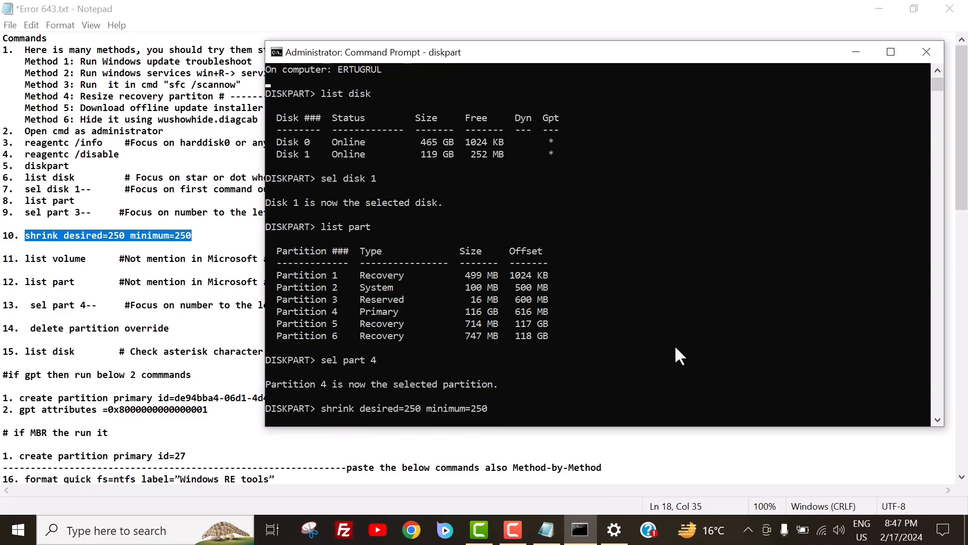
key("Return")
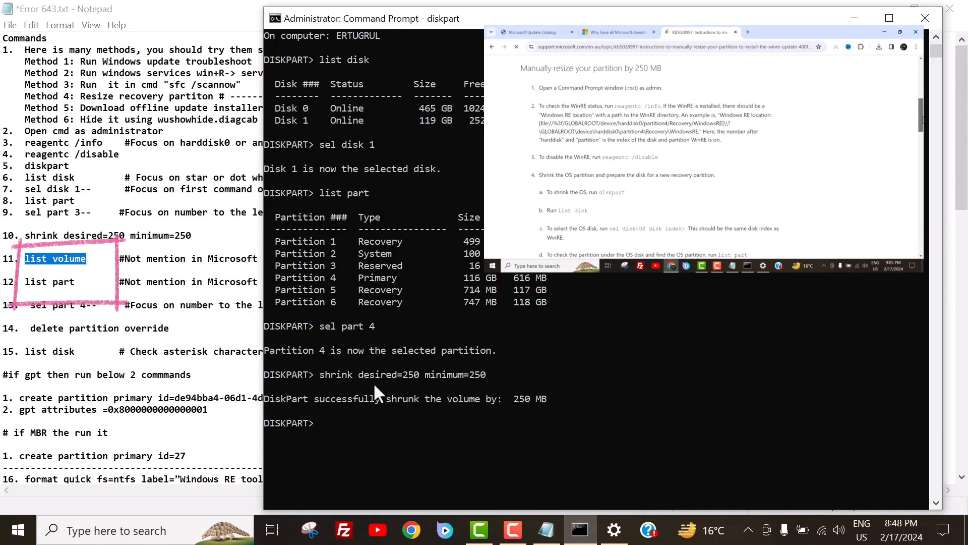
type("list volume")
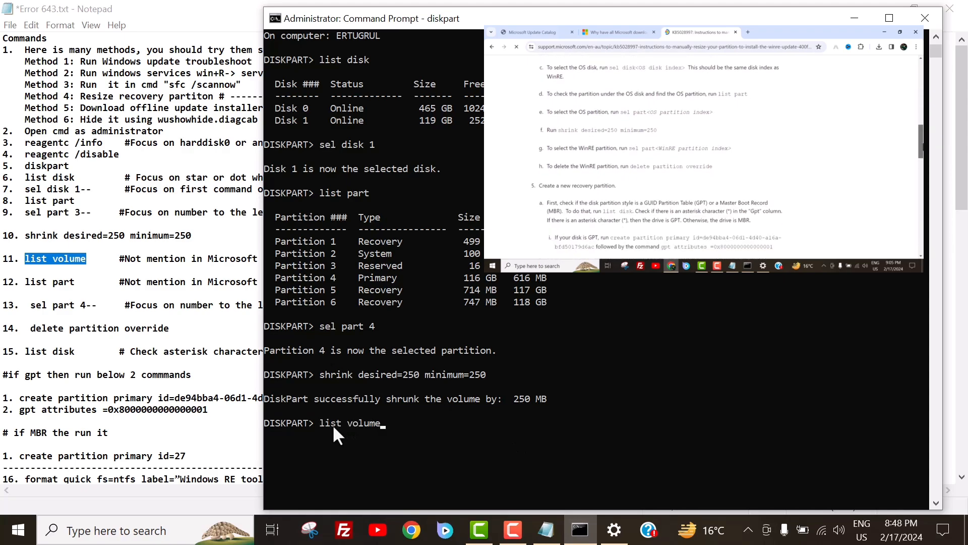
key("Return")
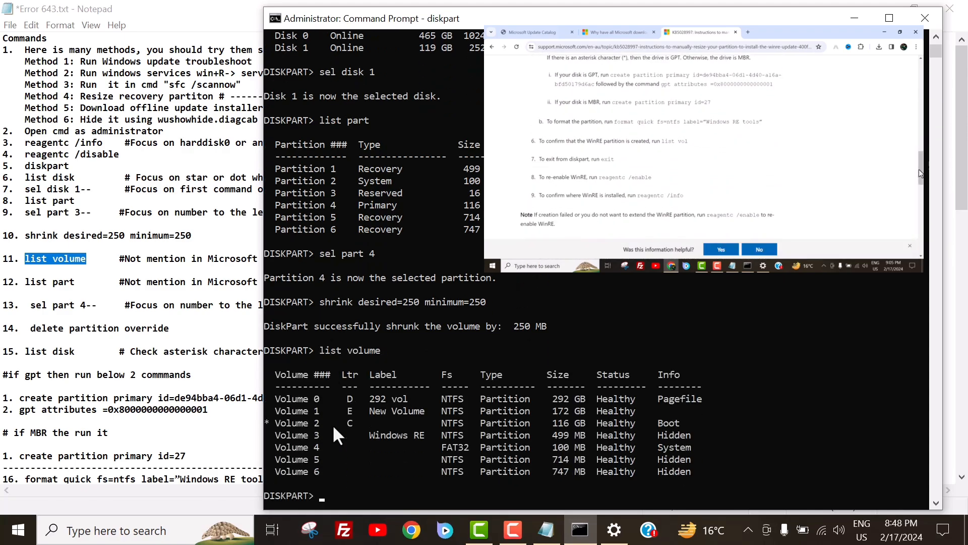
left_click(915, 32)
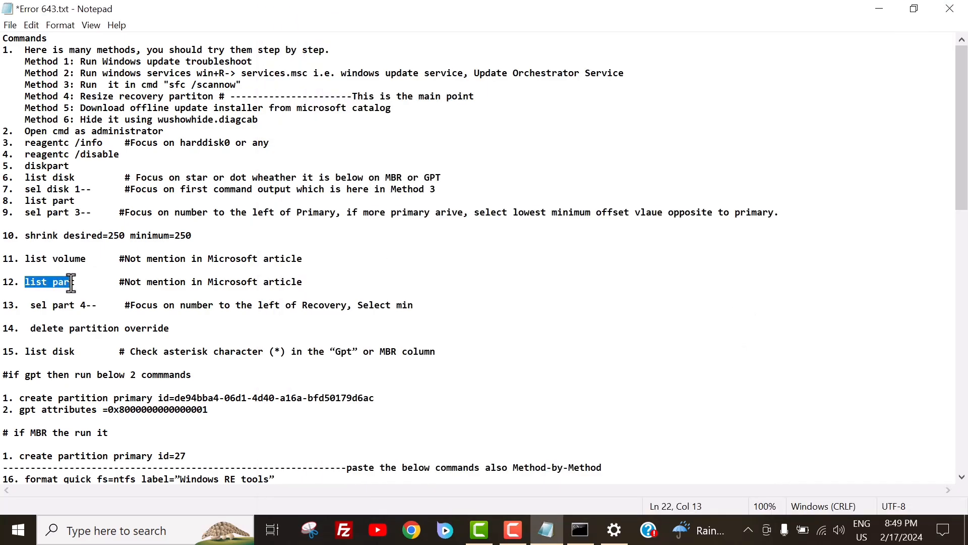
Relist disk 1's partitions and enter sel part 1 for the 499 MB recovery partition
left_click(579, 530)
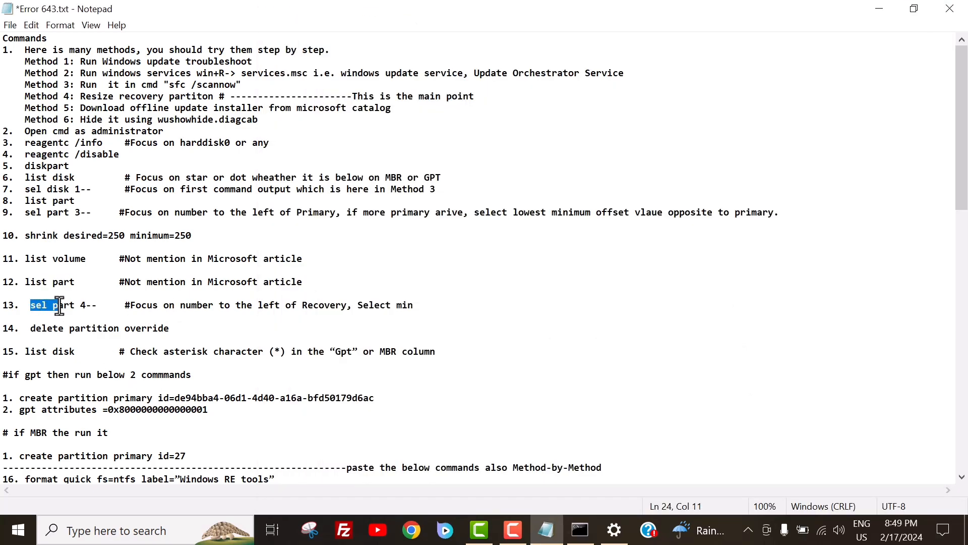
double_click(60, 305)
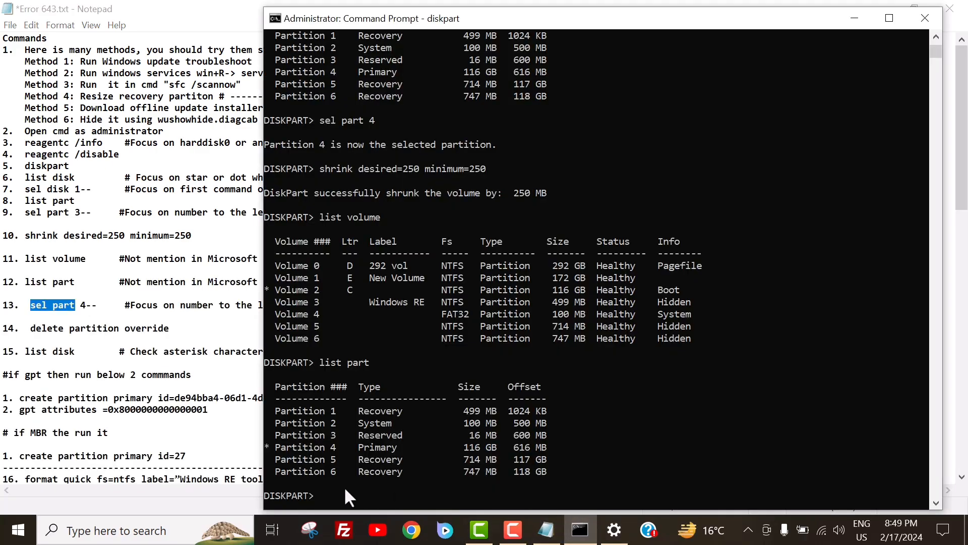
type("sel part")
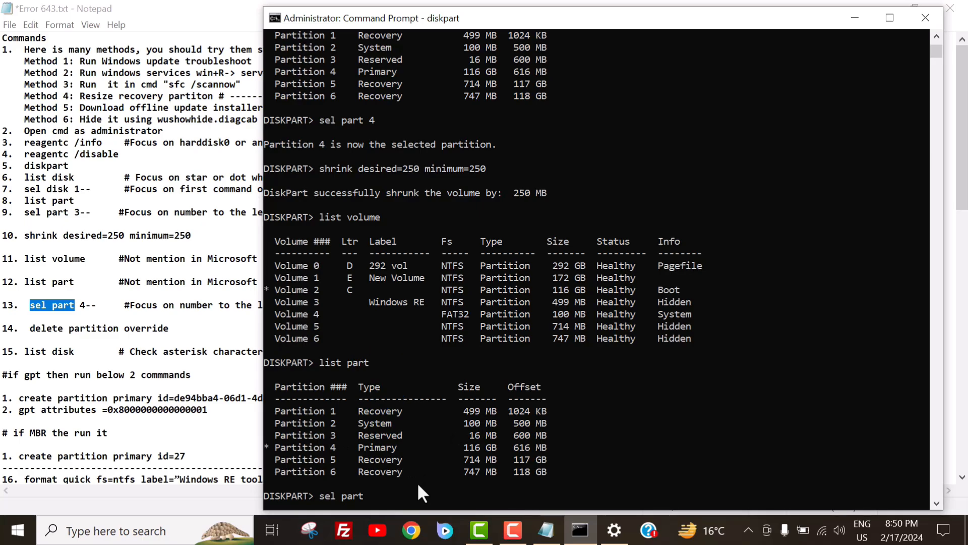
type("1")
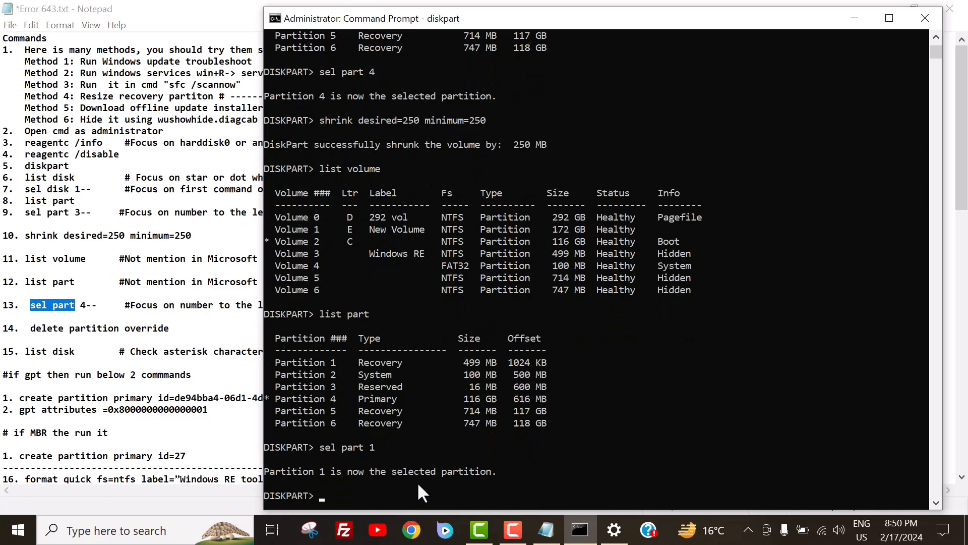
mouse_move(28, 330)
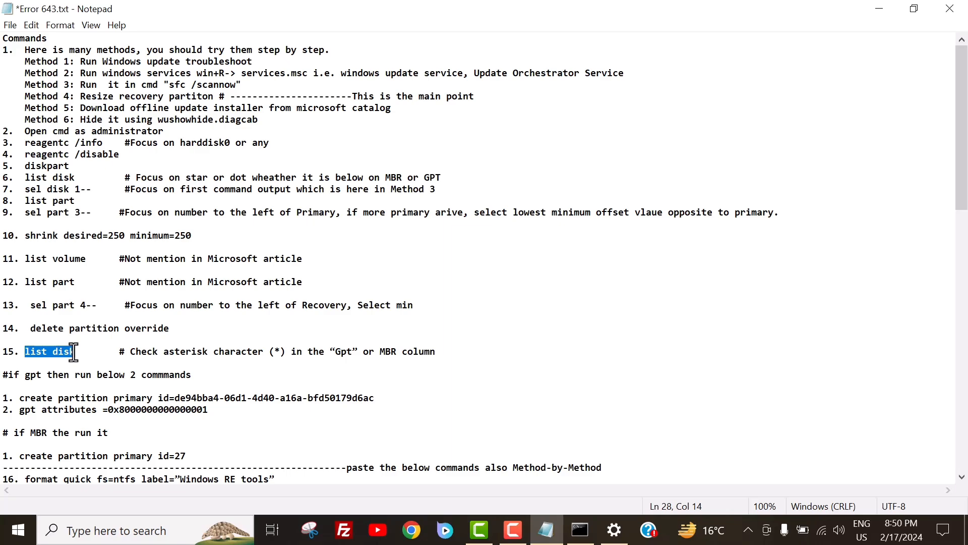
Run delete partition override and list disk, confirming both disks show GPT
left_click(577, 529)
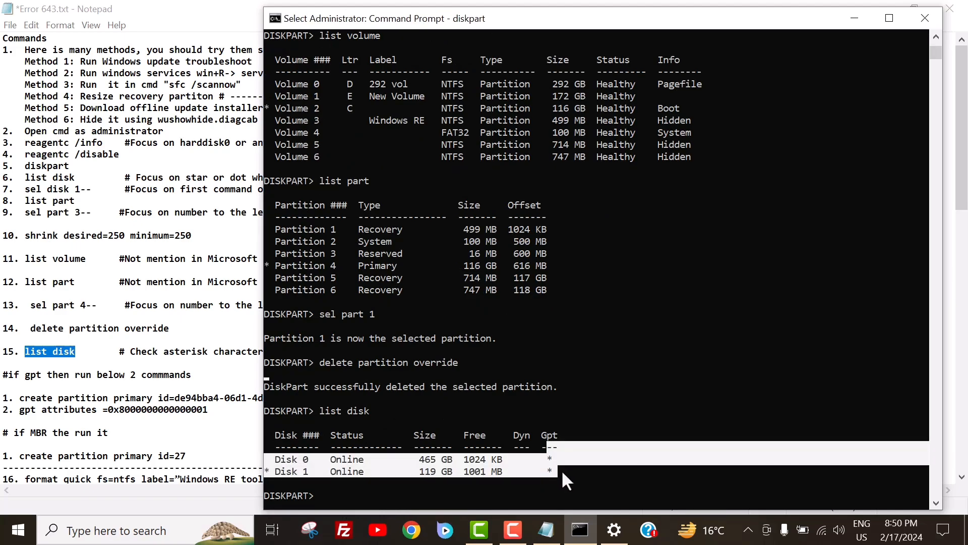
mouse_move(428, 480)
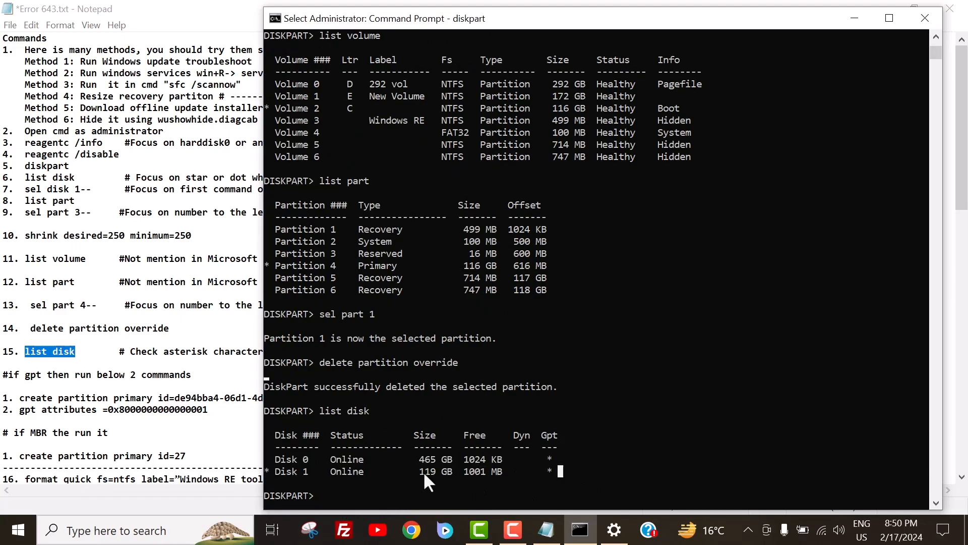
mouse_move(463, 488)
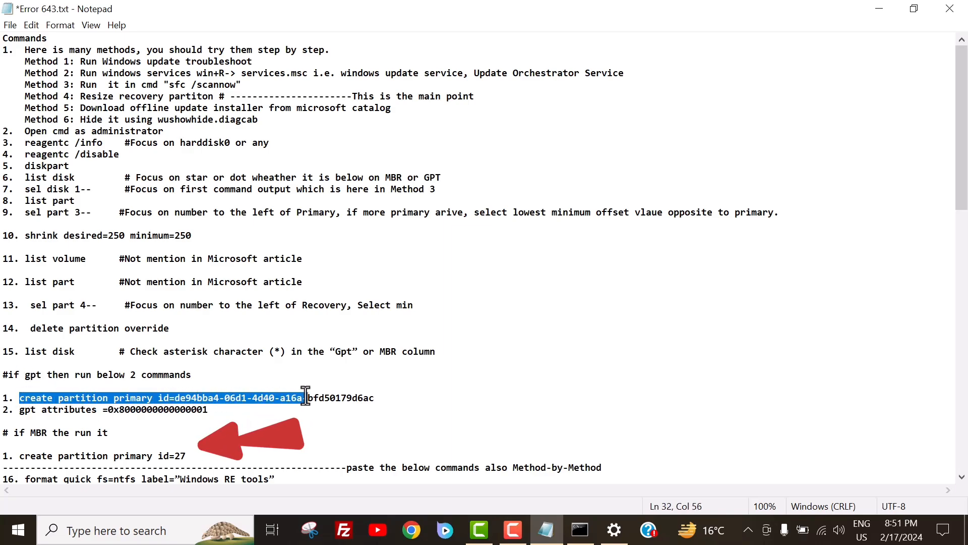
right_click(99, 397)
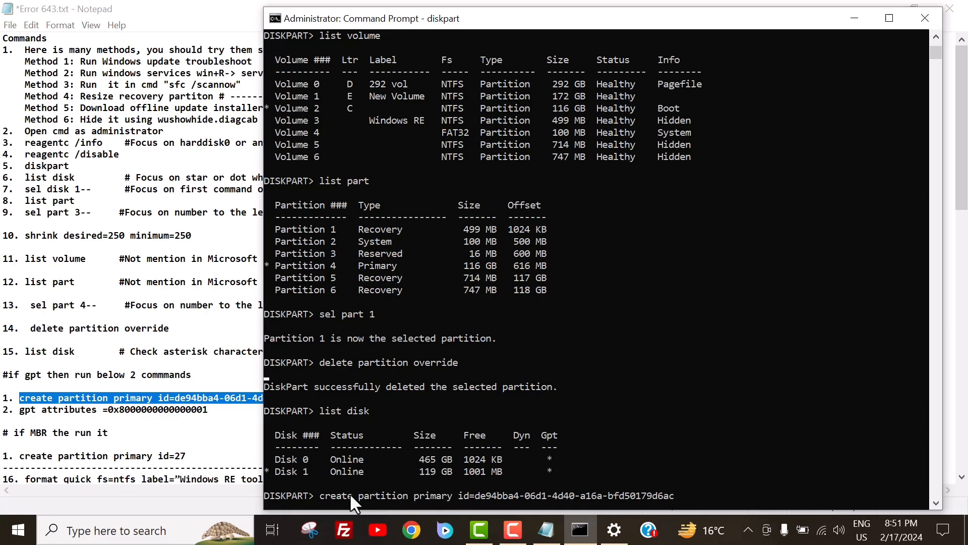
key("Return")
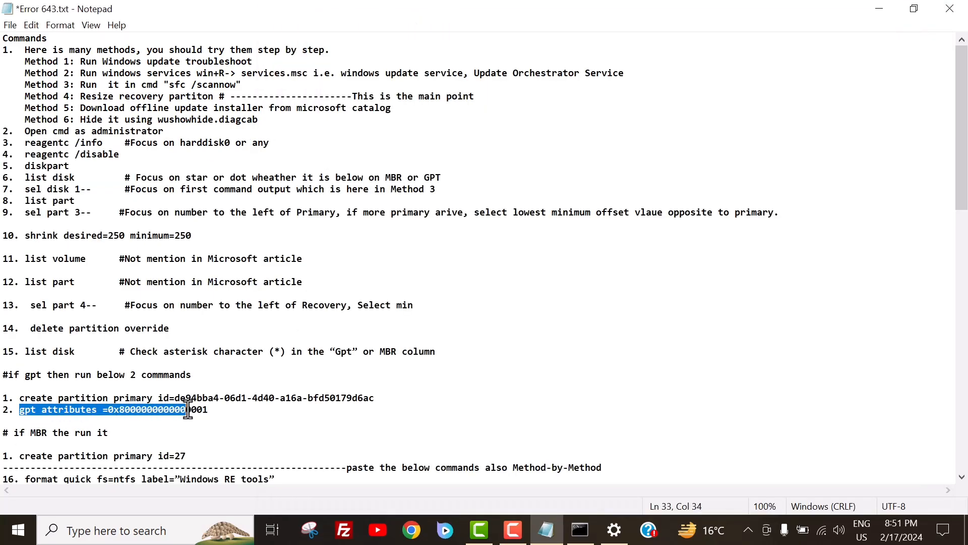
left_click(579, 529)
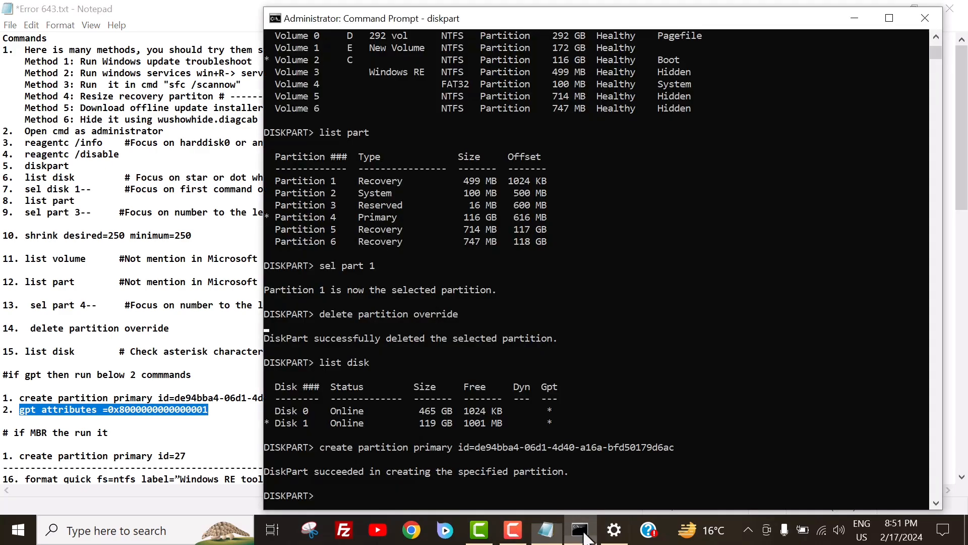
type("gpt attributes =0x8000000000000001")
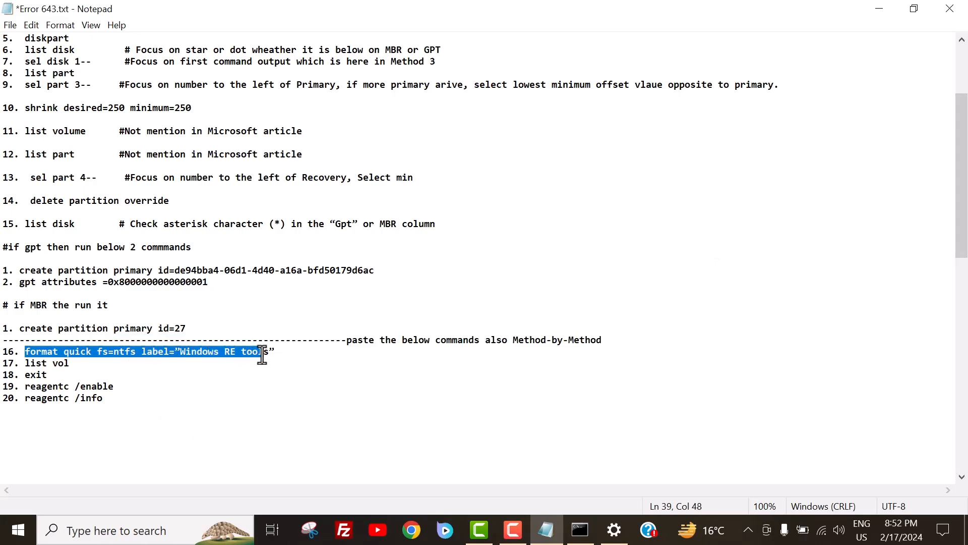
Quick-format the partition as NTFS labelled "Windows RE tools", list volumes and exit DiskPart
left_click(579, 529)
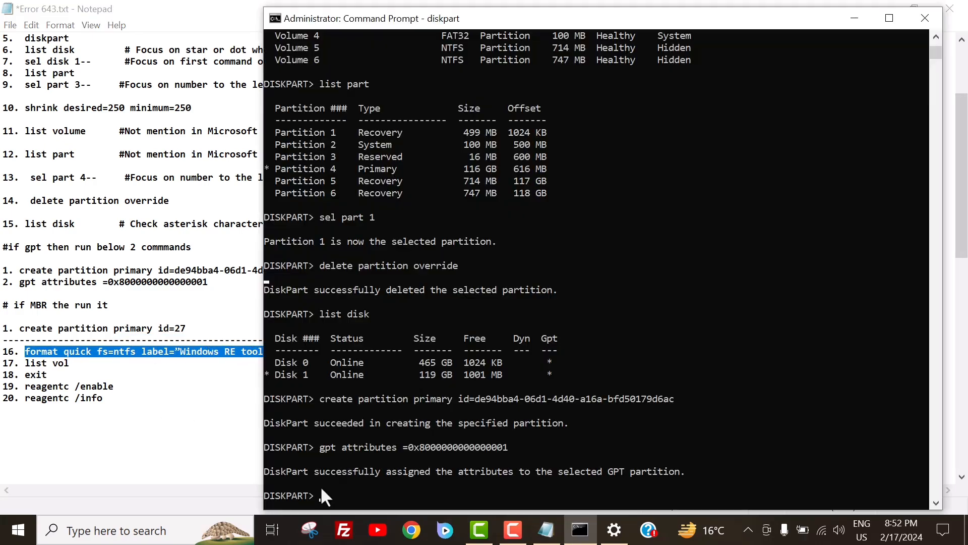
type("format quick fs=ntfs label=\"Windows RE tools\"")
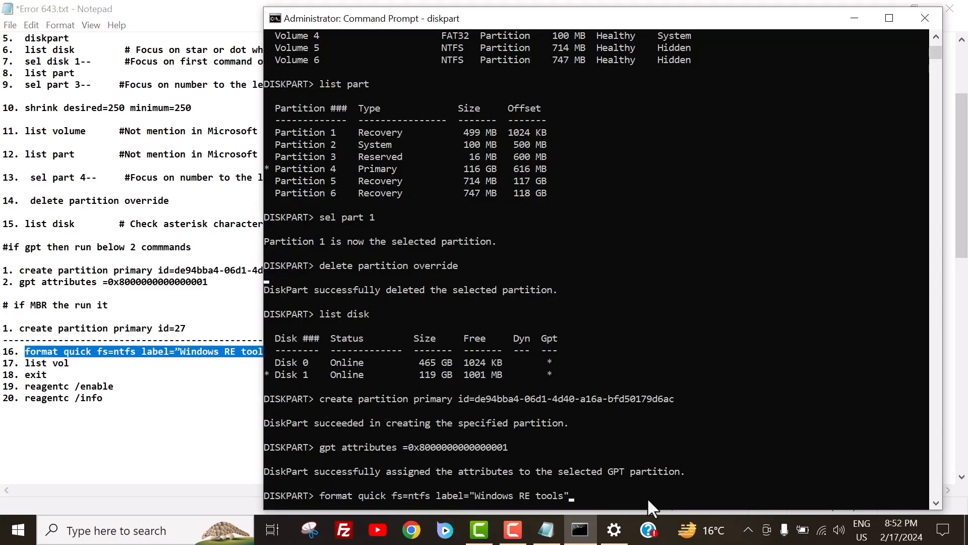
mouse_move(678, 511)
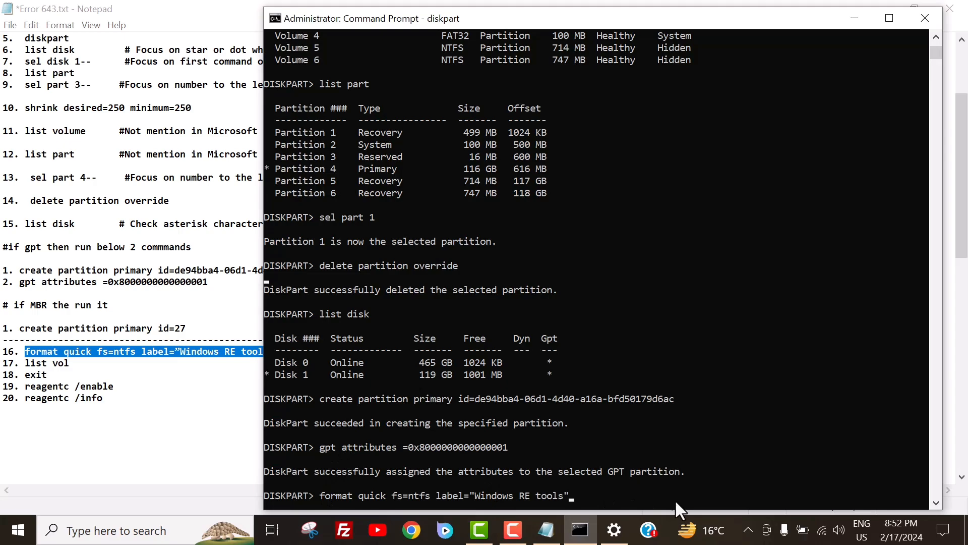
key("Return")
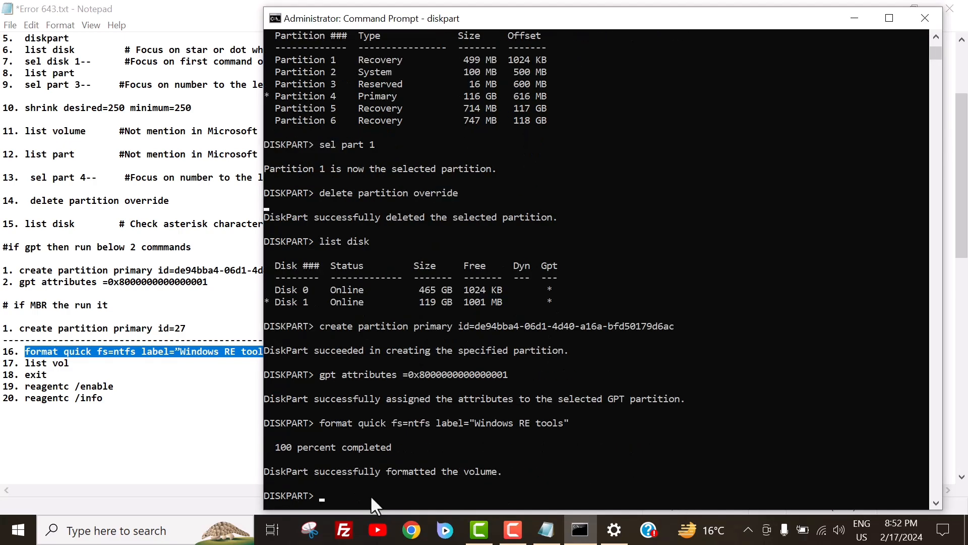
mouse_move(97, 419)
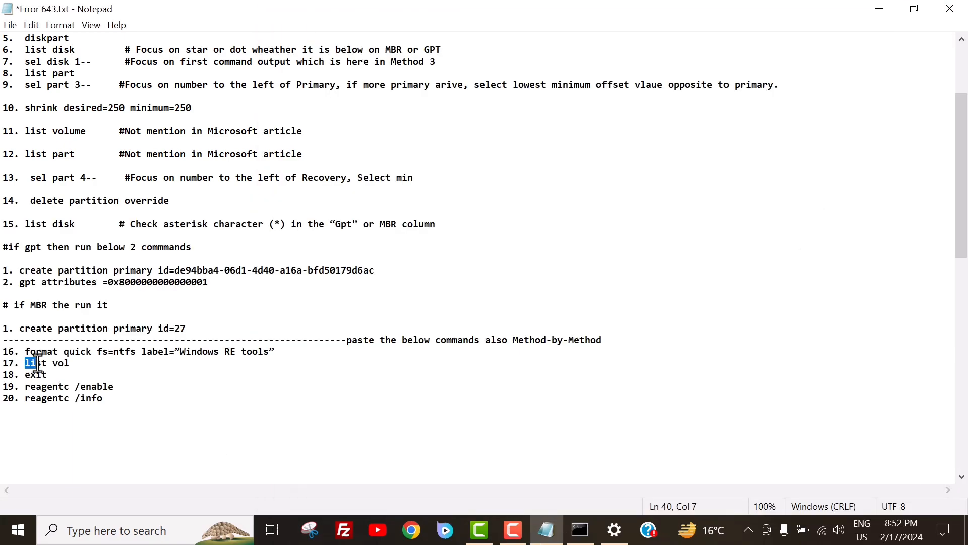
double_click(31, 362)
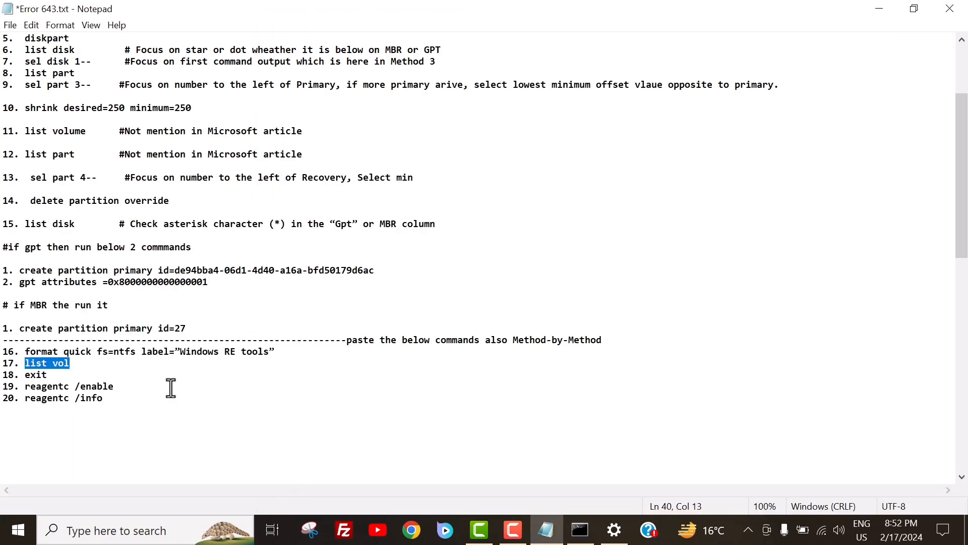
left_click(579, 530)
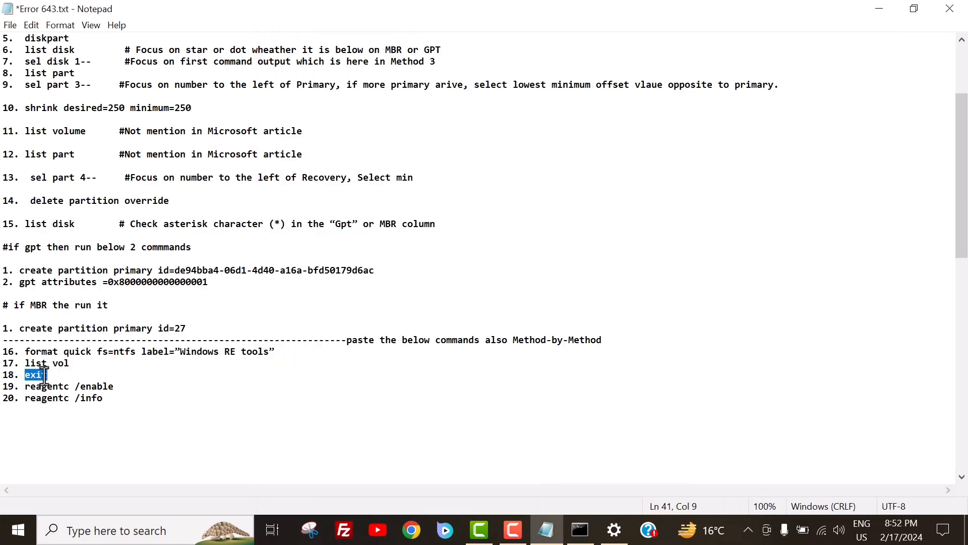
left_click(579, 529)
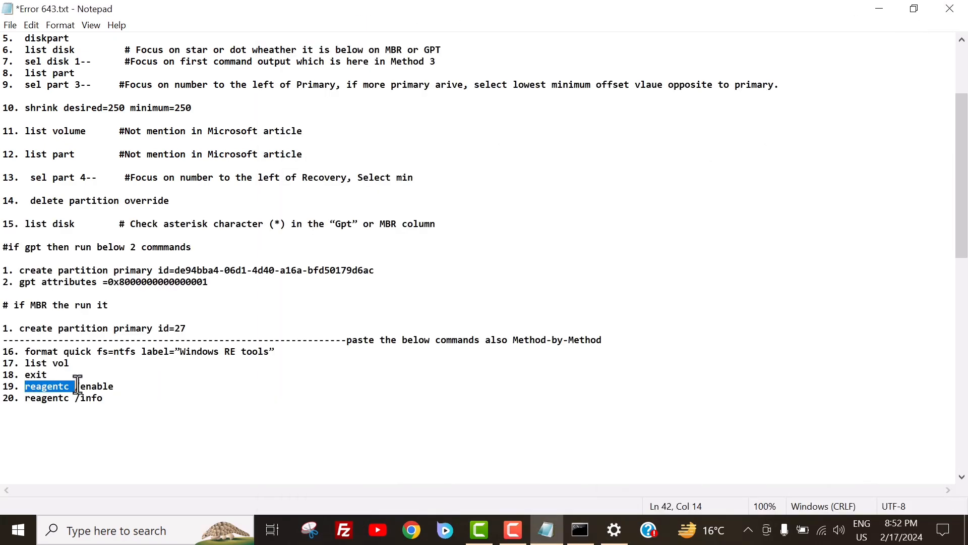
Re-enable Windows RE with reagentc, check its info, and start the Windows Update service
left_click(579, 529)
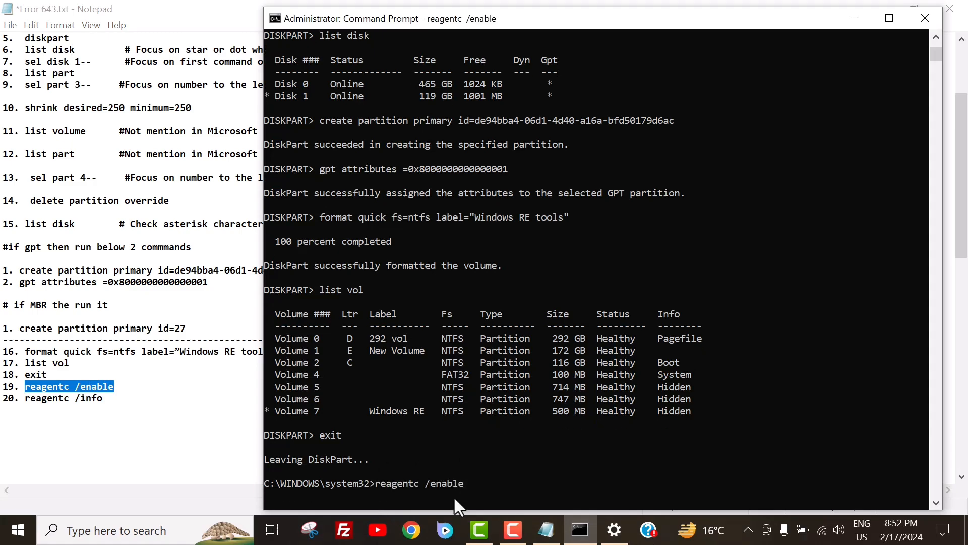
key("Return")
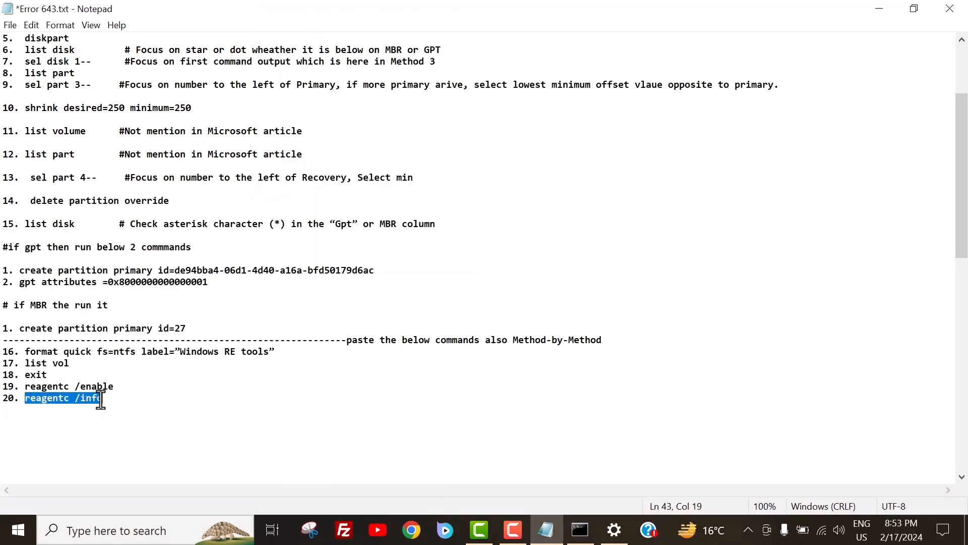
left_click(578, 529)
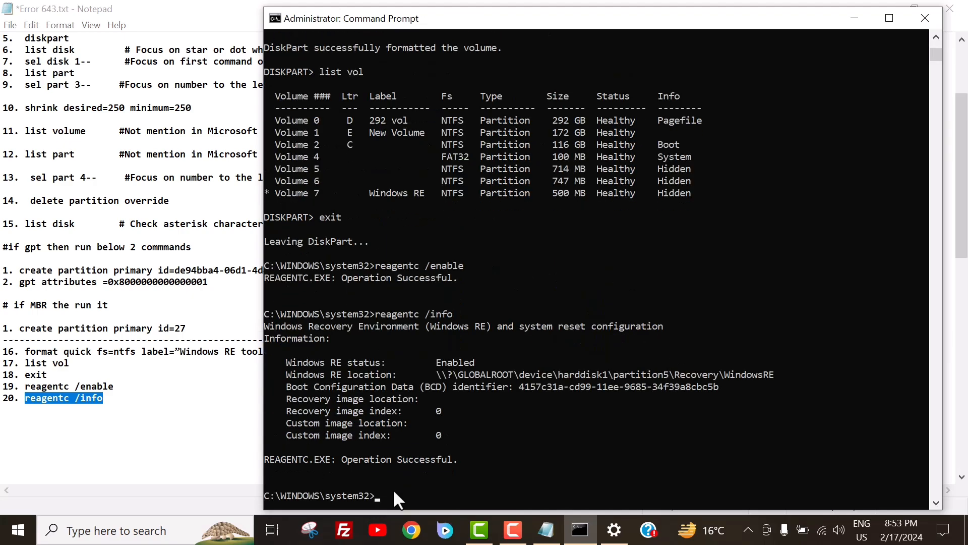
type("s")
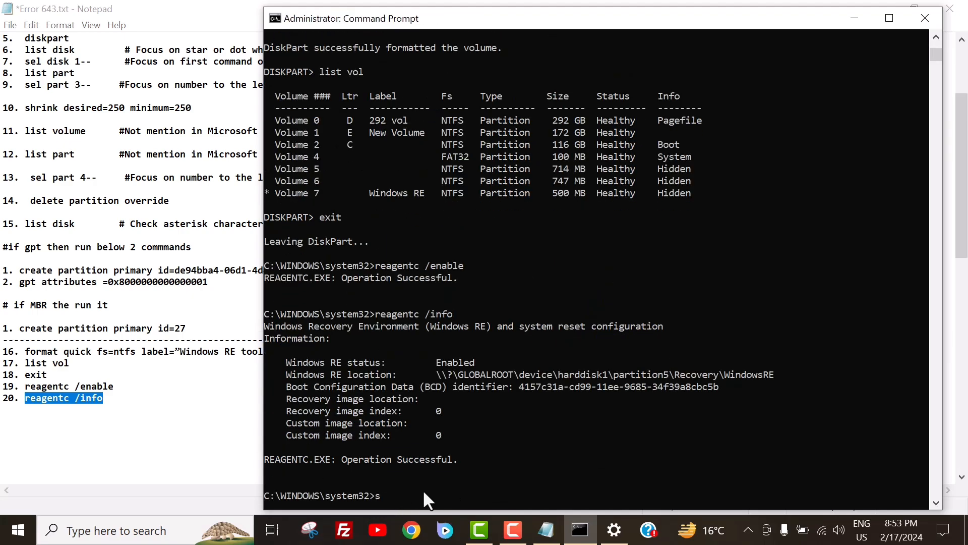
type("net start")
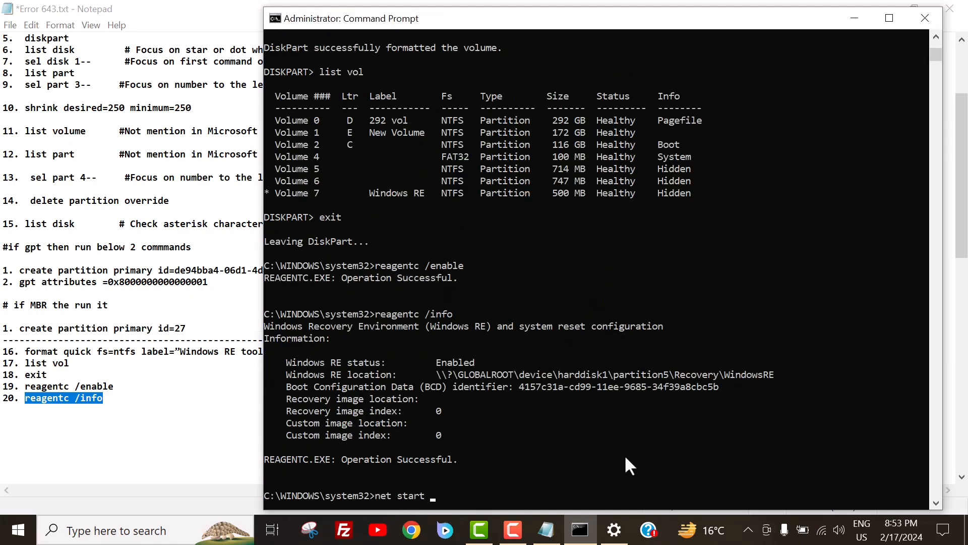
type("wuauser")
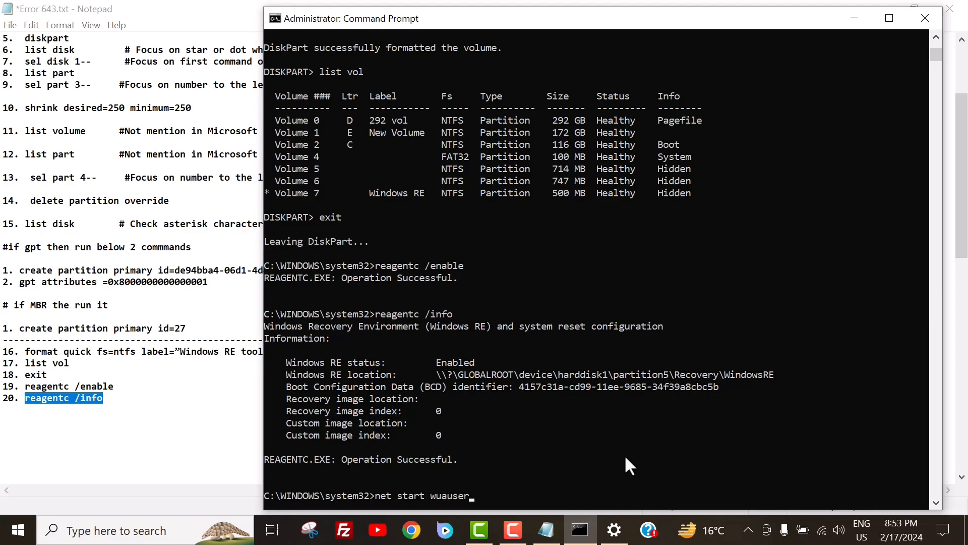
key("Return")
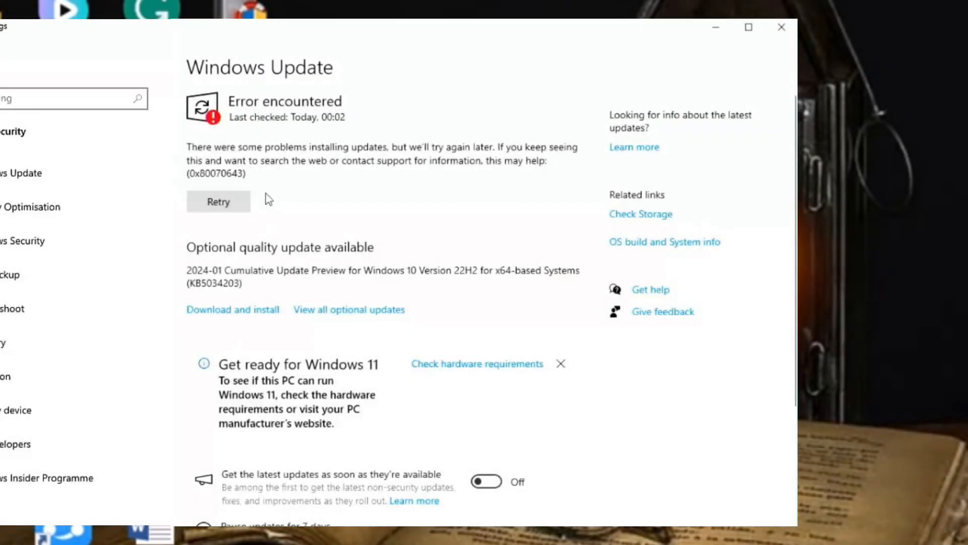
Retry Windows Update and review the page showing the PC up to date with optional KB5034203
left_click(218, 201)
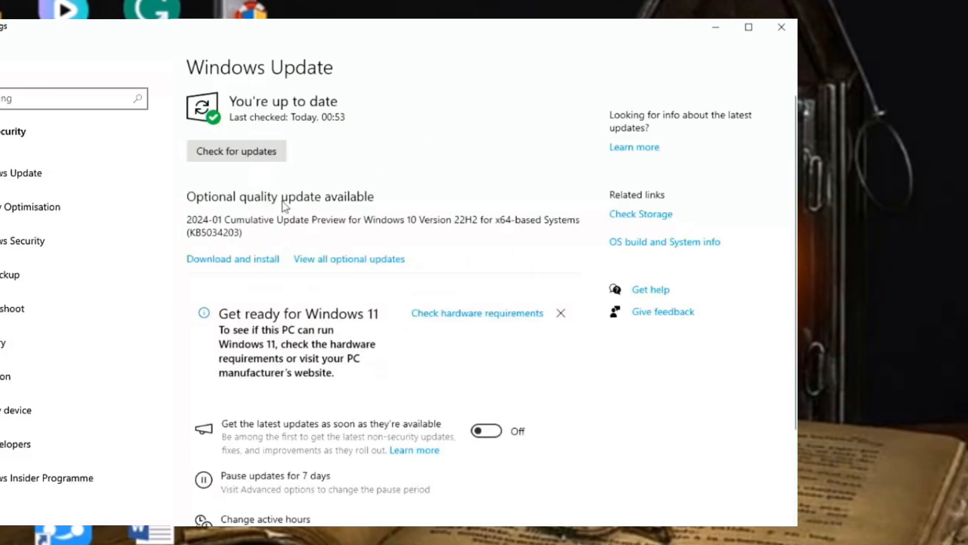
mouse_move(766, 277)
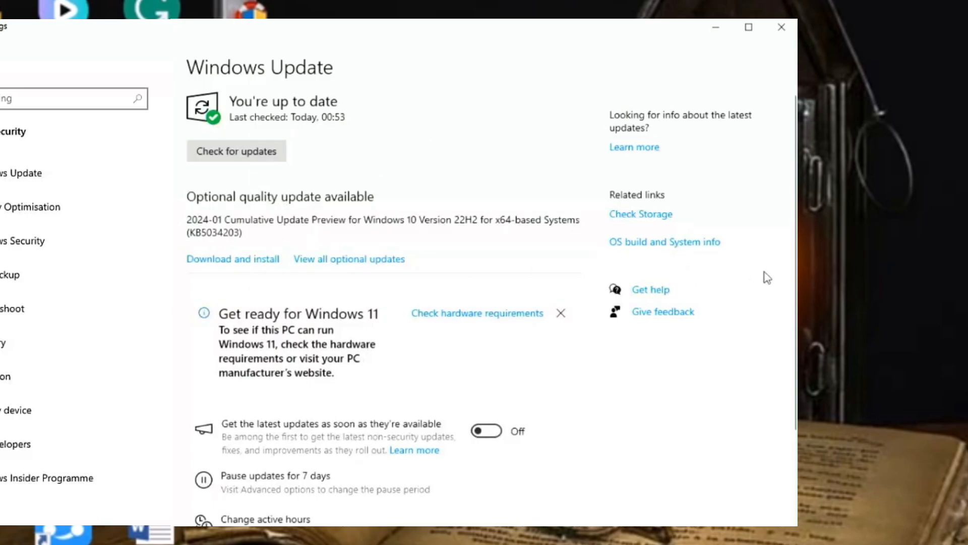
scroll("down", 3)
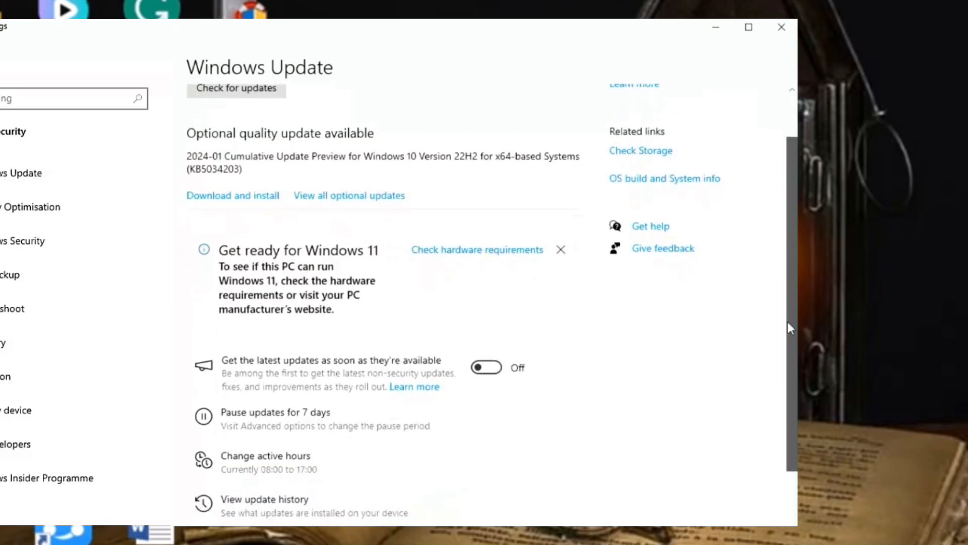
scroll("down", 3)
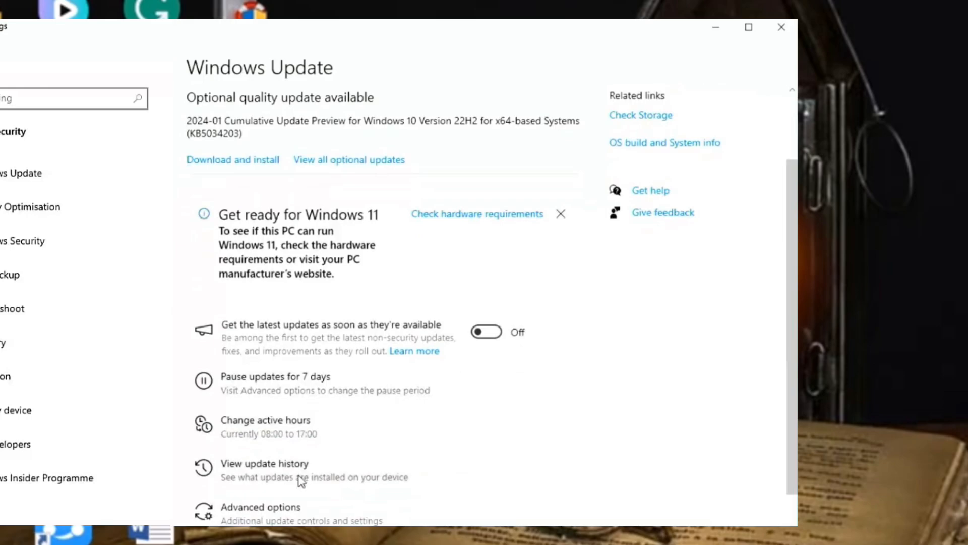
left_click(264, 463)
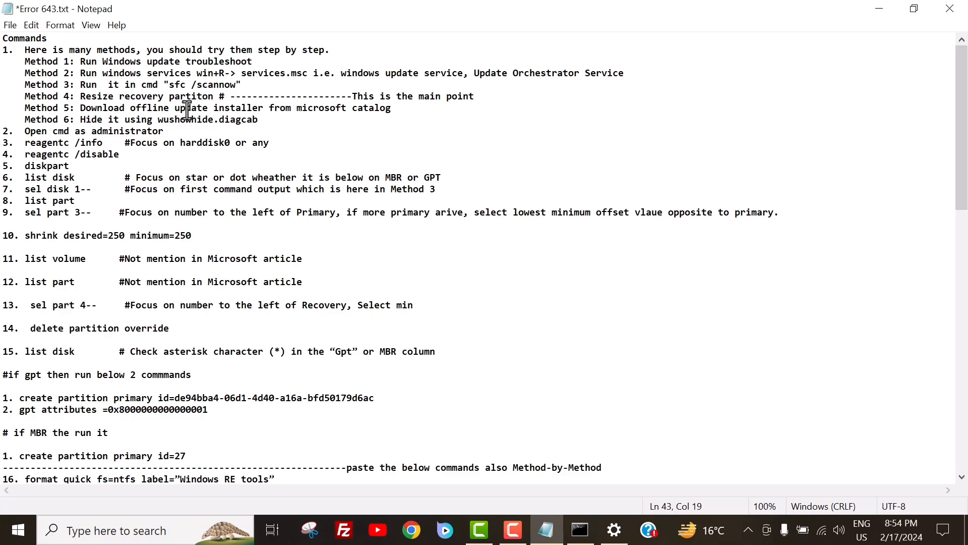
mouse_move(299, 110)
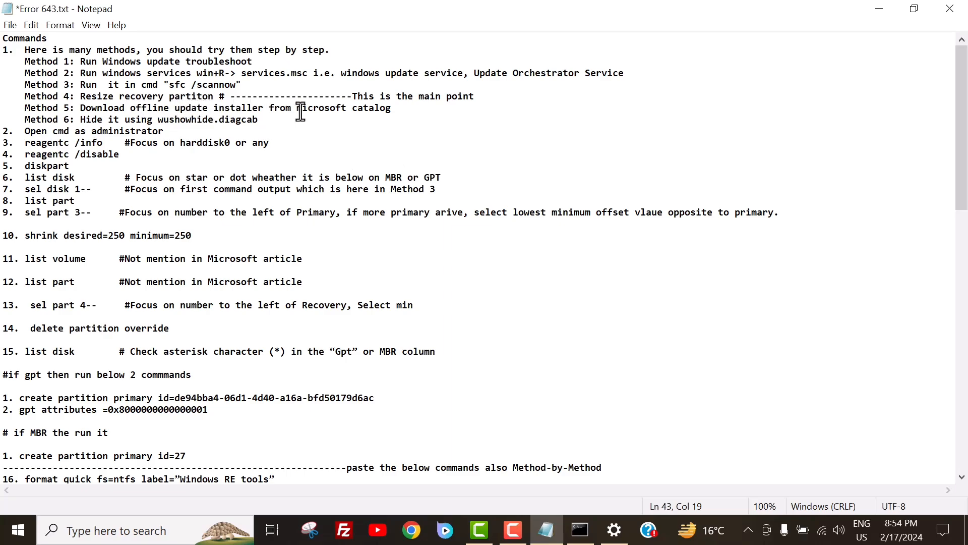
Select 'microsoft catalog' in the Method 5 line and minimize the Notepad notes
double_click(307, 107)
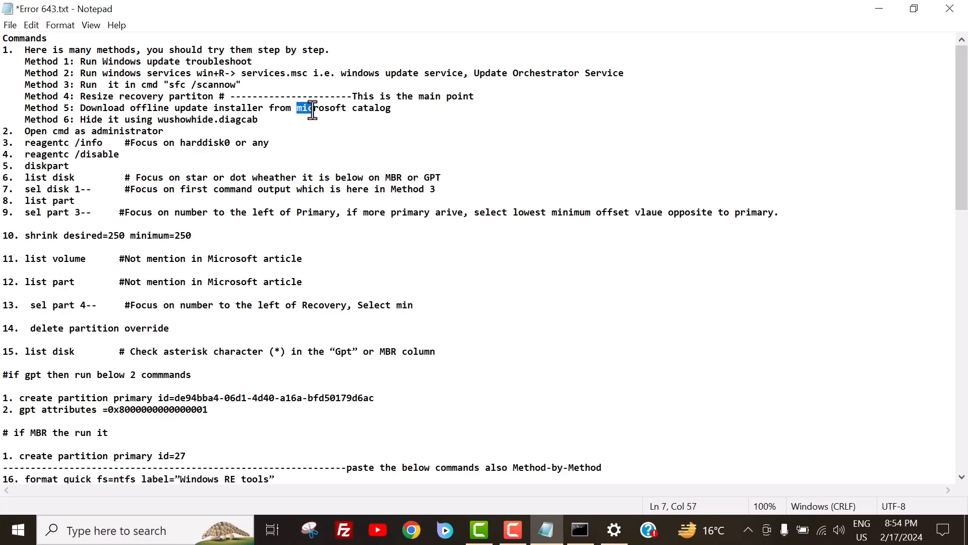
left_click_drag(298, 108, 389, 108)
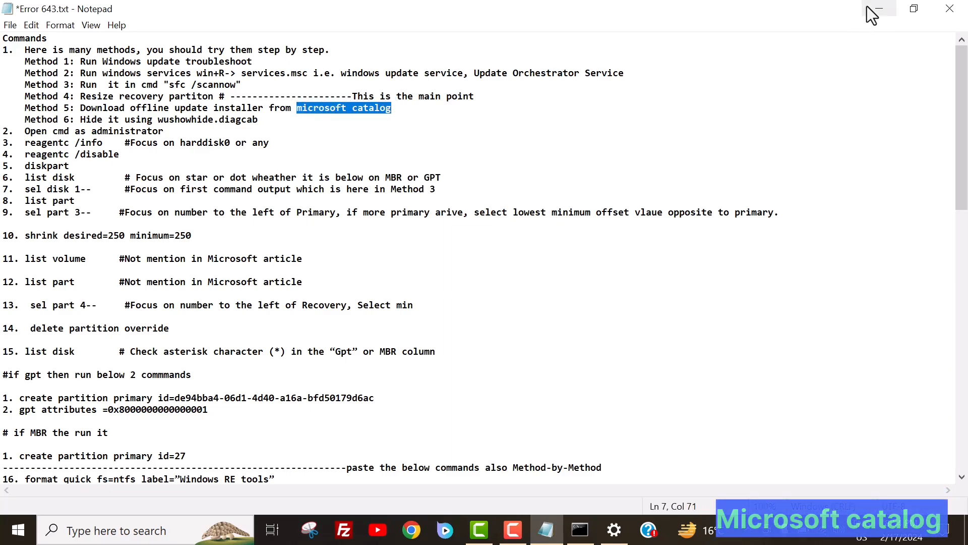
left_click(876, 9)
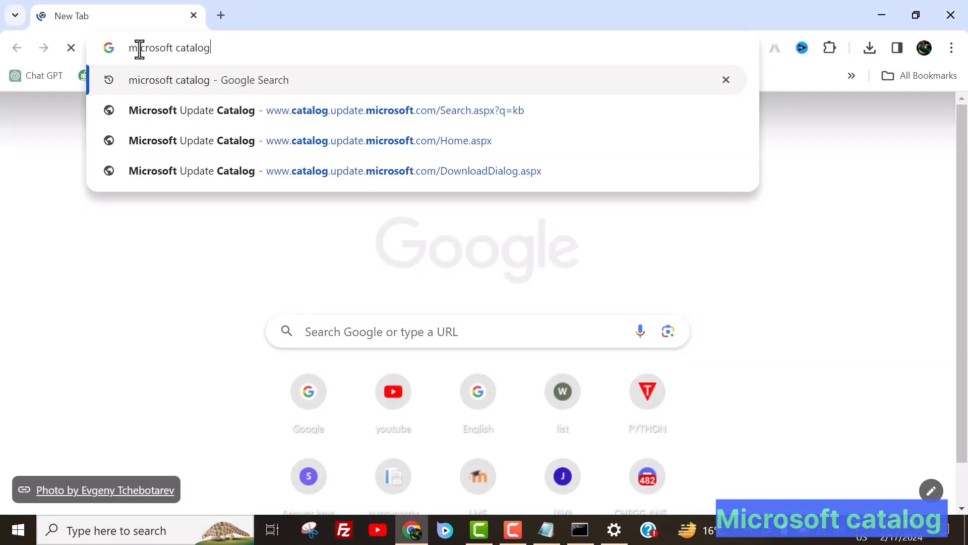
Search Google for microsoft catalog, open the Update Catalog and search it for 'kb'
key("Return")
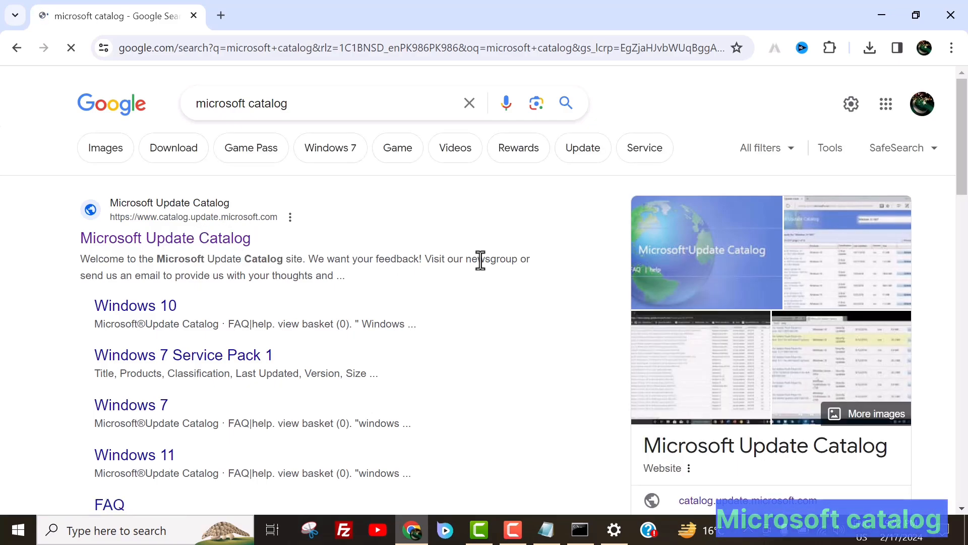
left_click(164, 238)
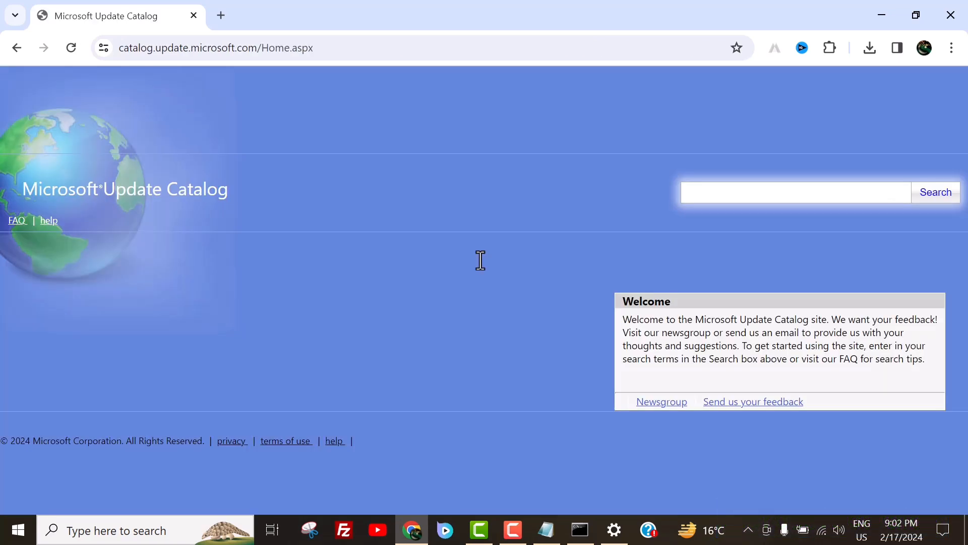
type("k")
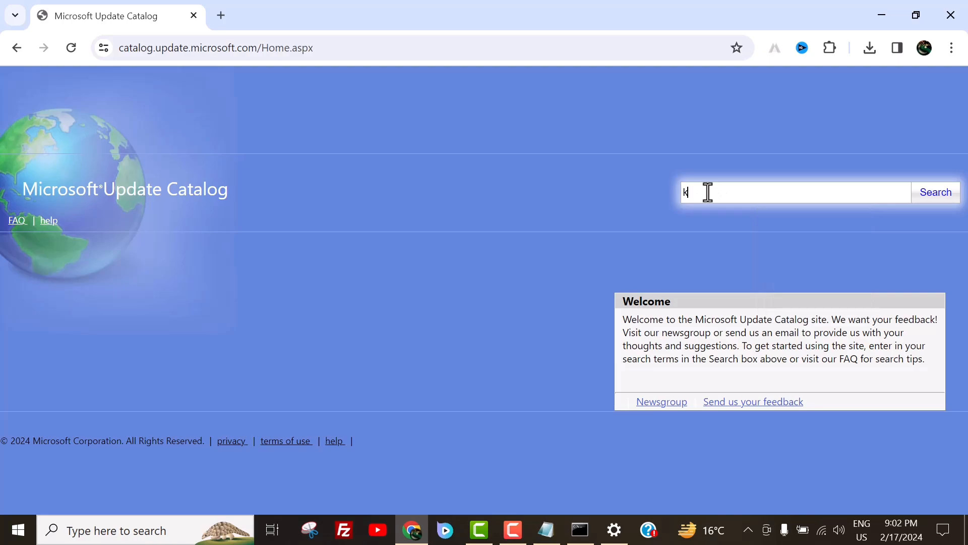
type("b")
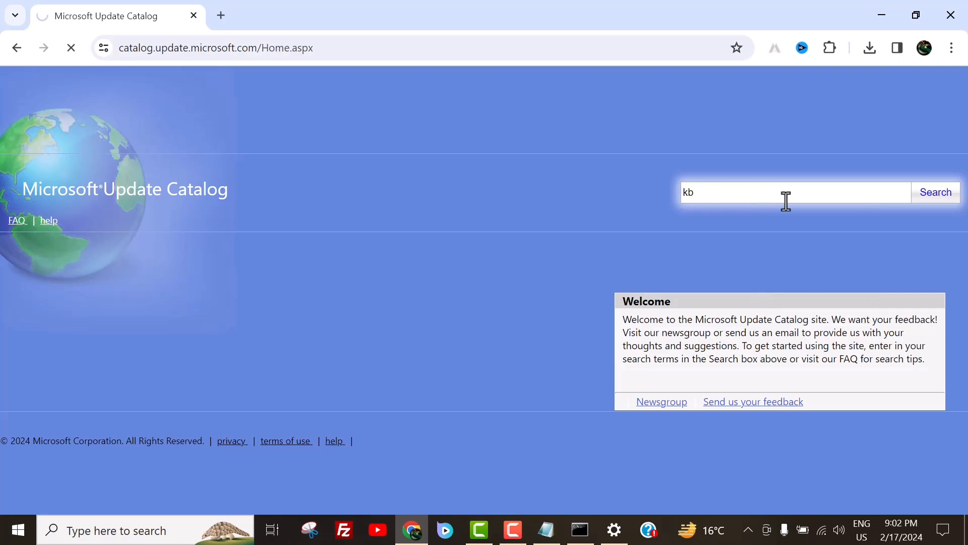
left_click(934, 191)
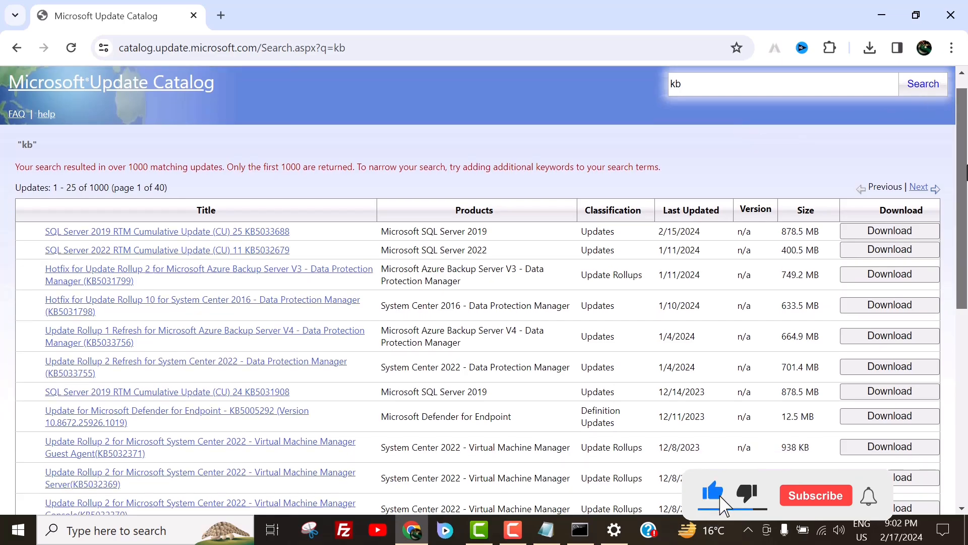
scroll("down", 3)
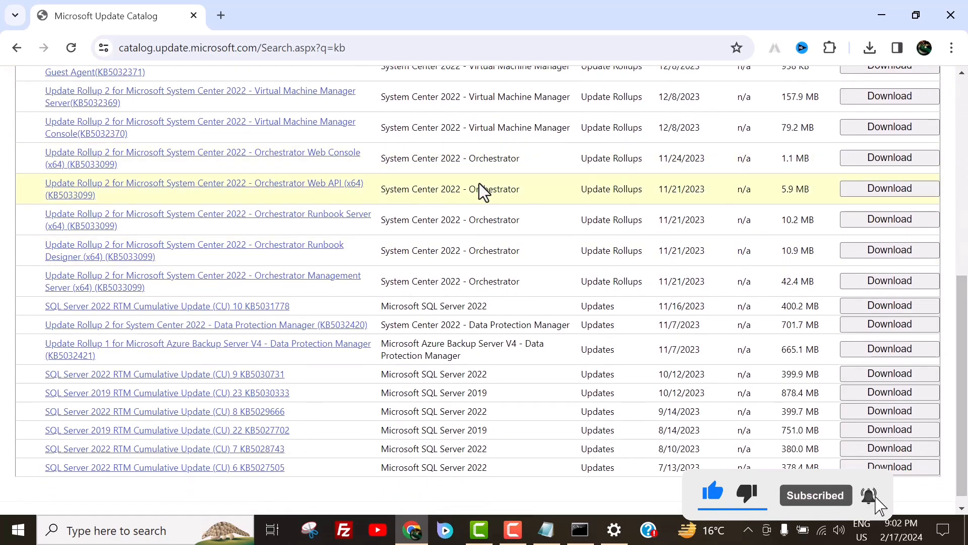
mouse_move(645, 116)
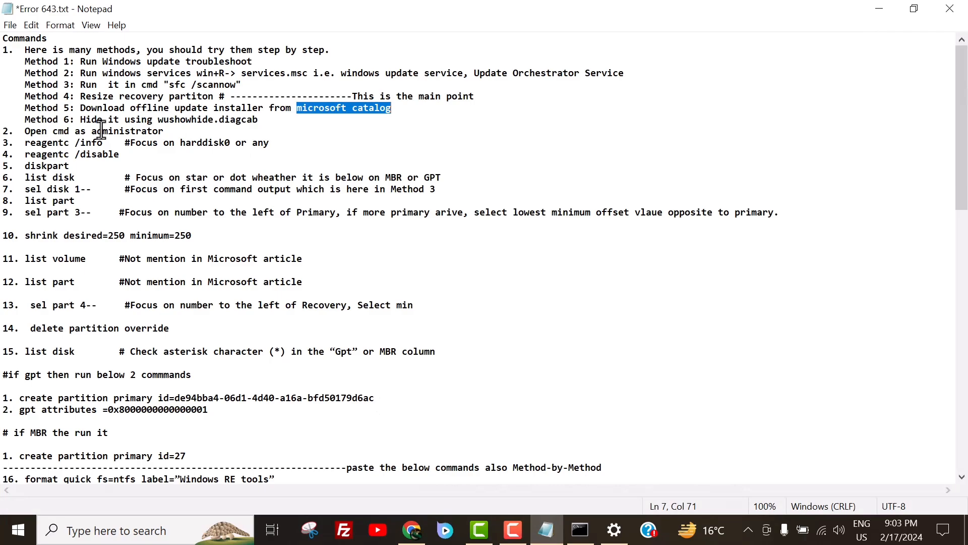
Download wushowhide.diagcab from the Tech Community thread's direct link and show it in Downloads
double_click(186, 119)
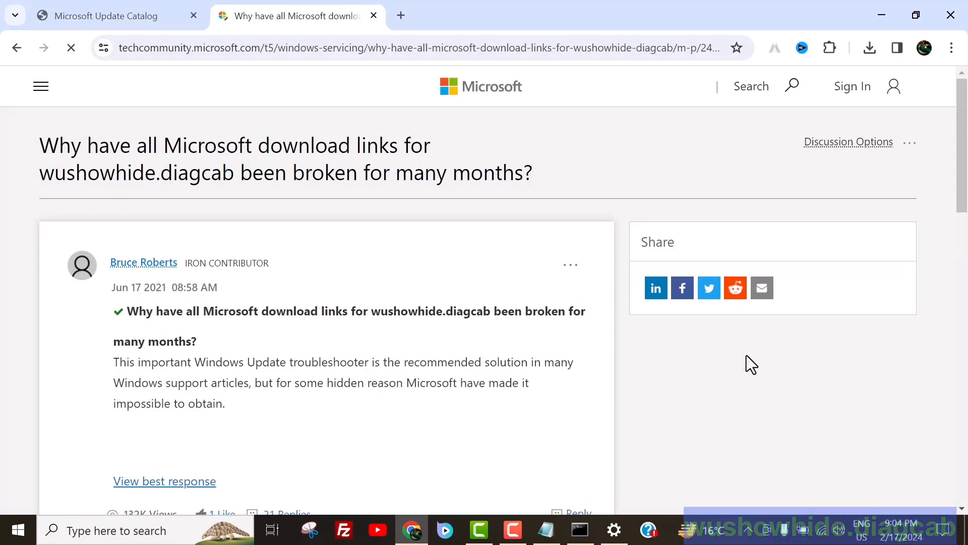
scroll("down", 3)
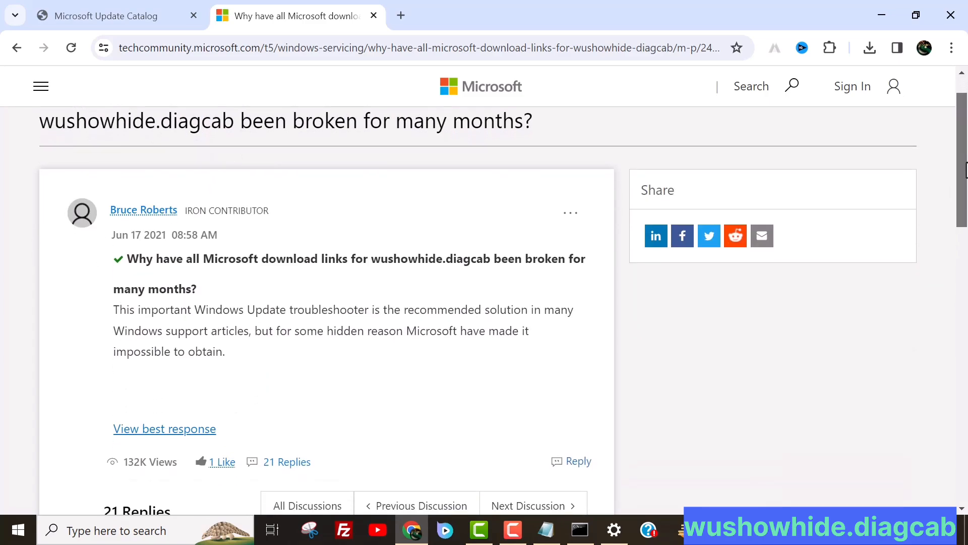
scroll("down", 3)
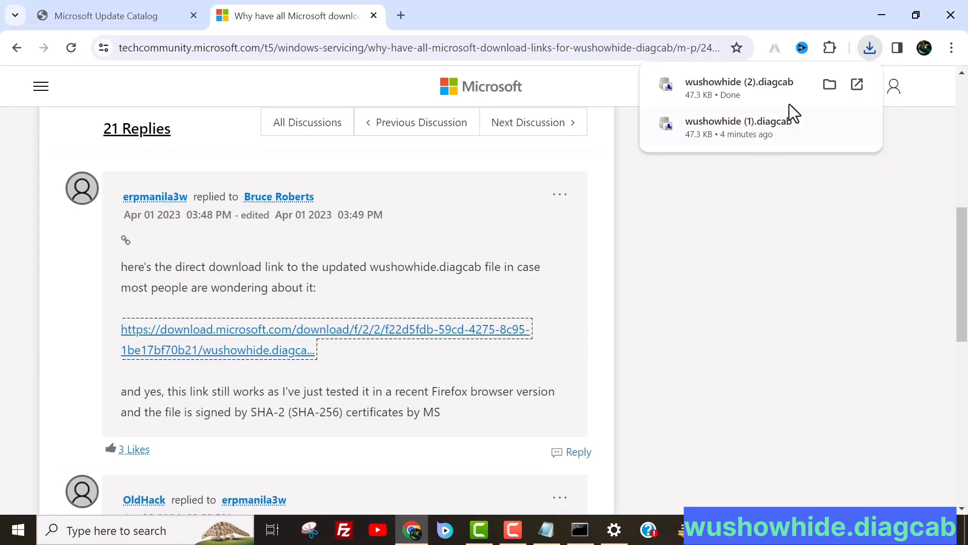
left_click(829, 84)
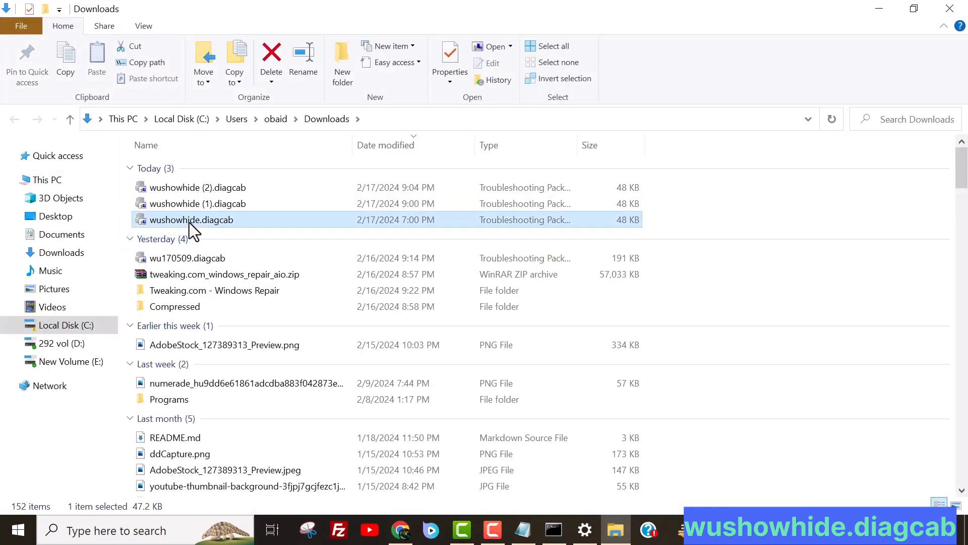
Run wushowhide.diagcab, choose Hide updates, and continue past 'no updates available to hide'
double_click(191, 219)
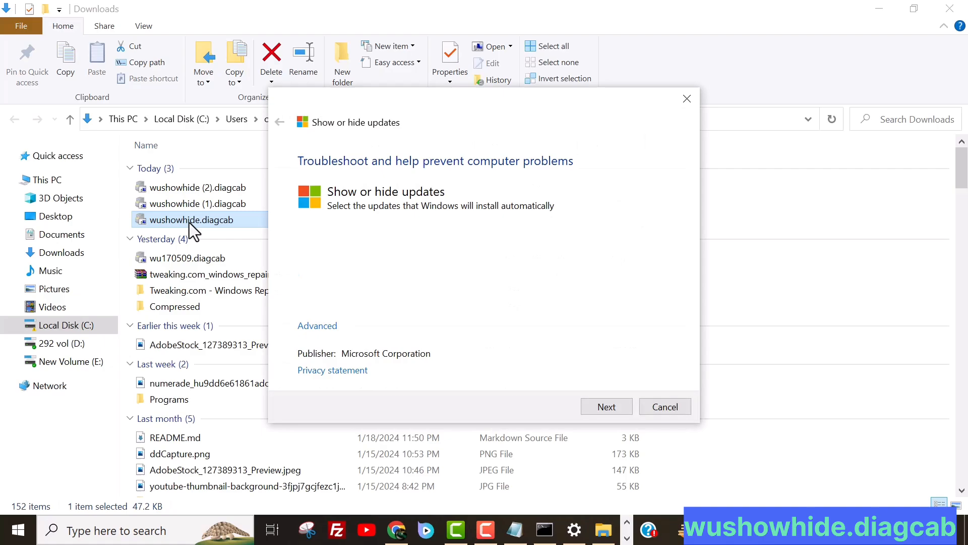
left_click(606, 407)
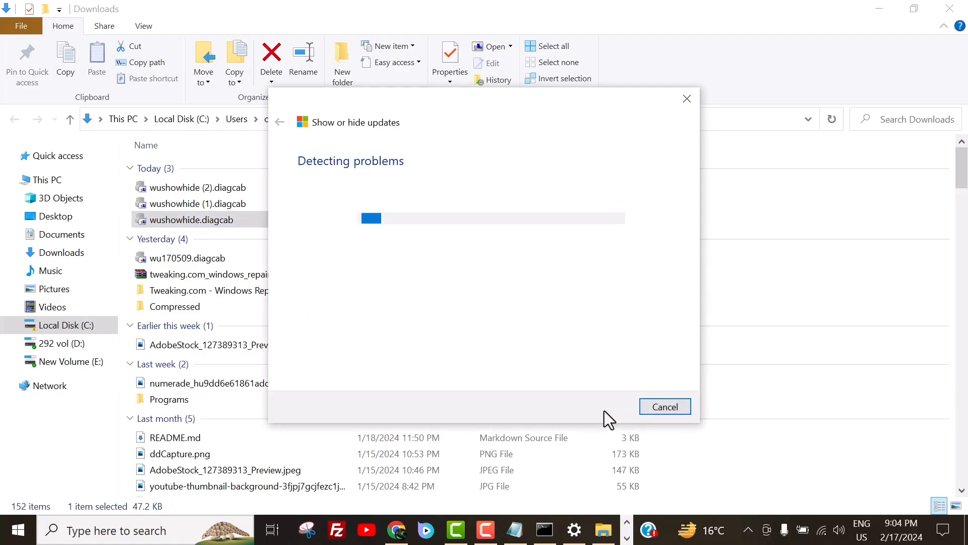
mouse_move(513, 420)
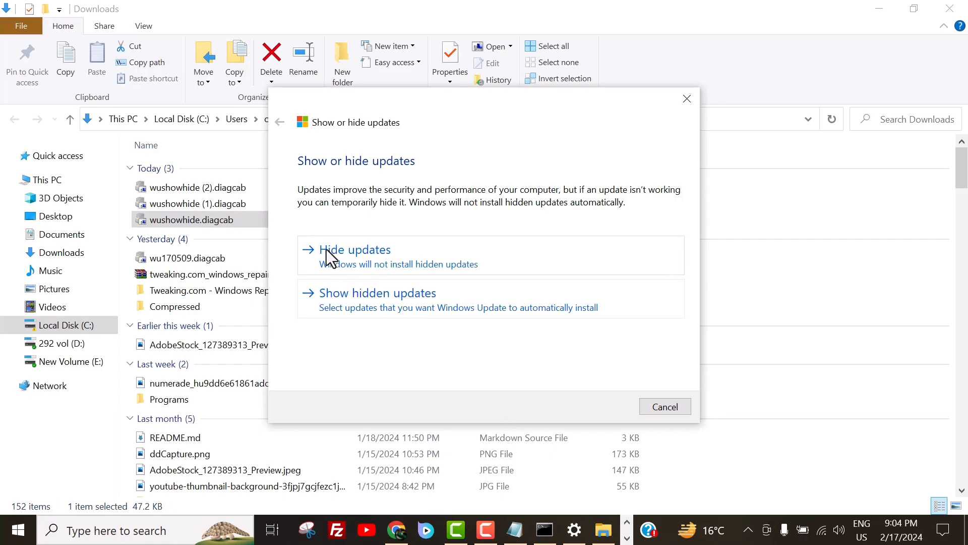
mouse_move(531, 266)
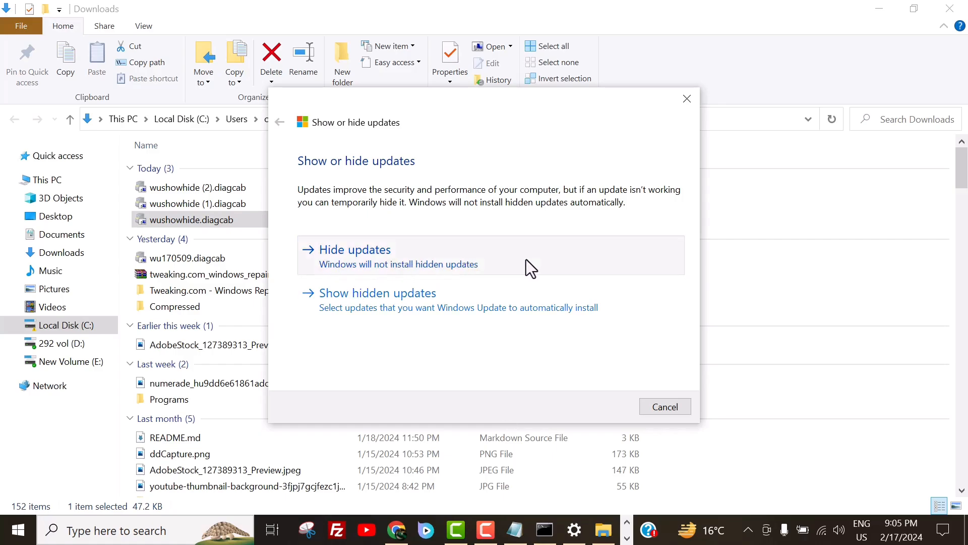
left_click(355, 249)
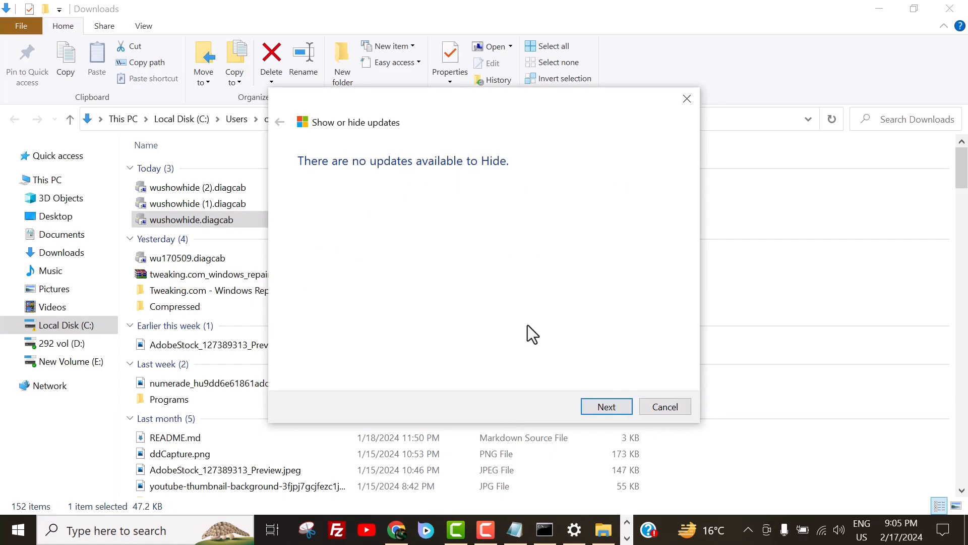
left_click(606, 407)
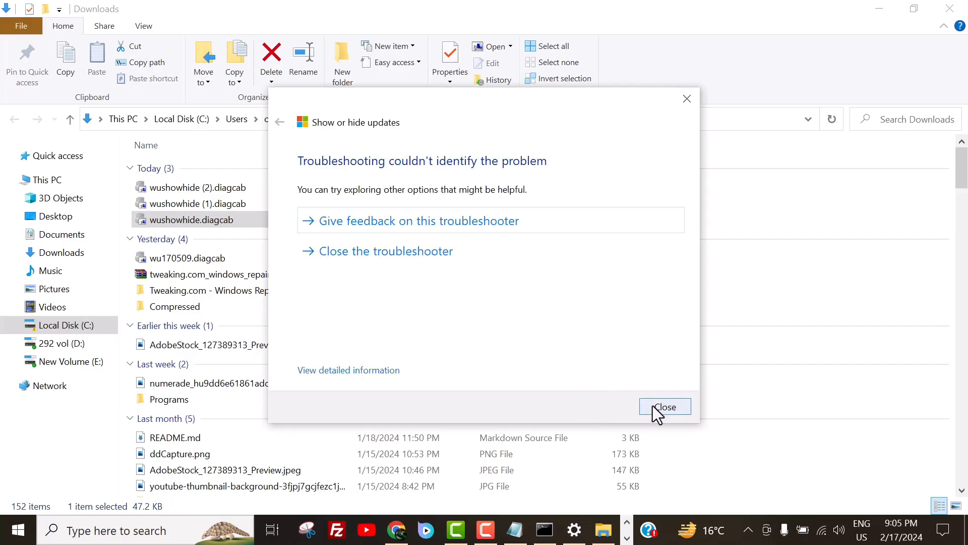